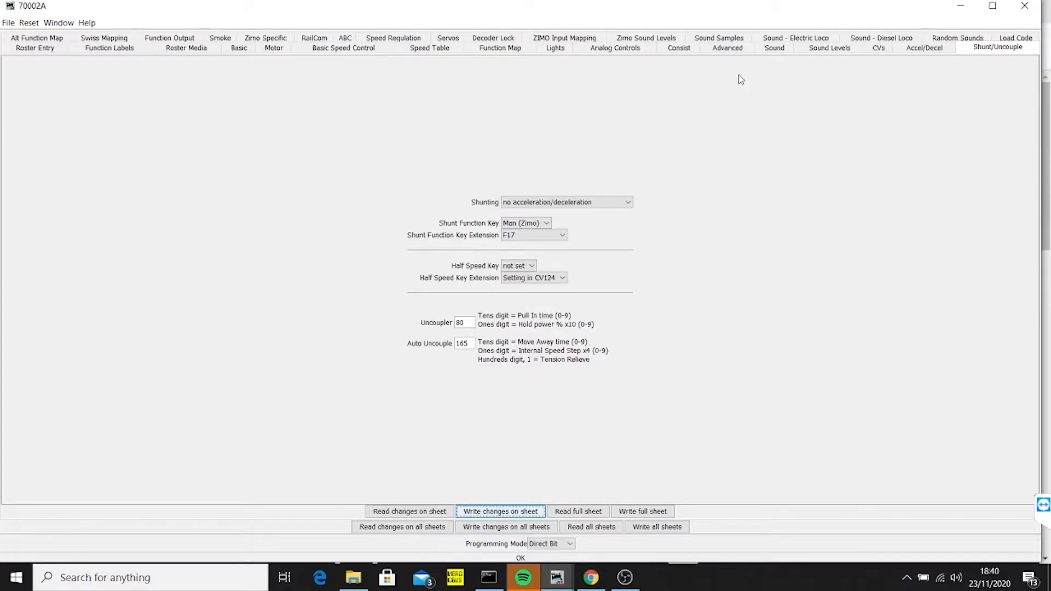
Show the Alt Function Map sheet: headlights on outputs 1 and 2, Function 8 on FO 1
{"action": "left_click", "coordinate": [499, 48]}
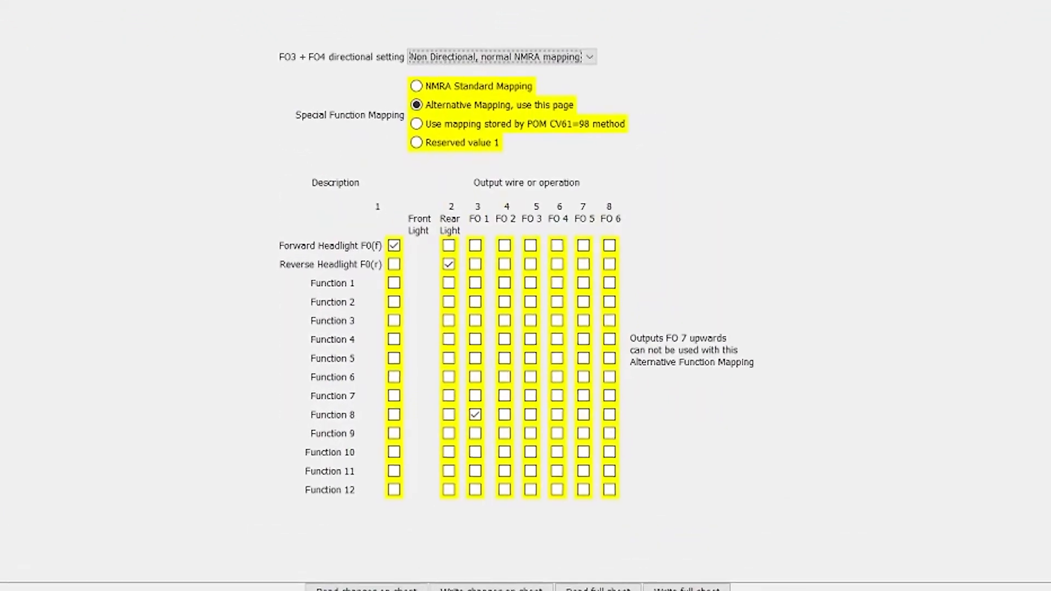
{"action": "scroll", "scroll_direction": "up", "scroll_amount": 3}
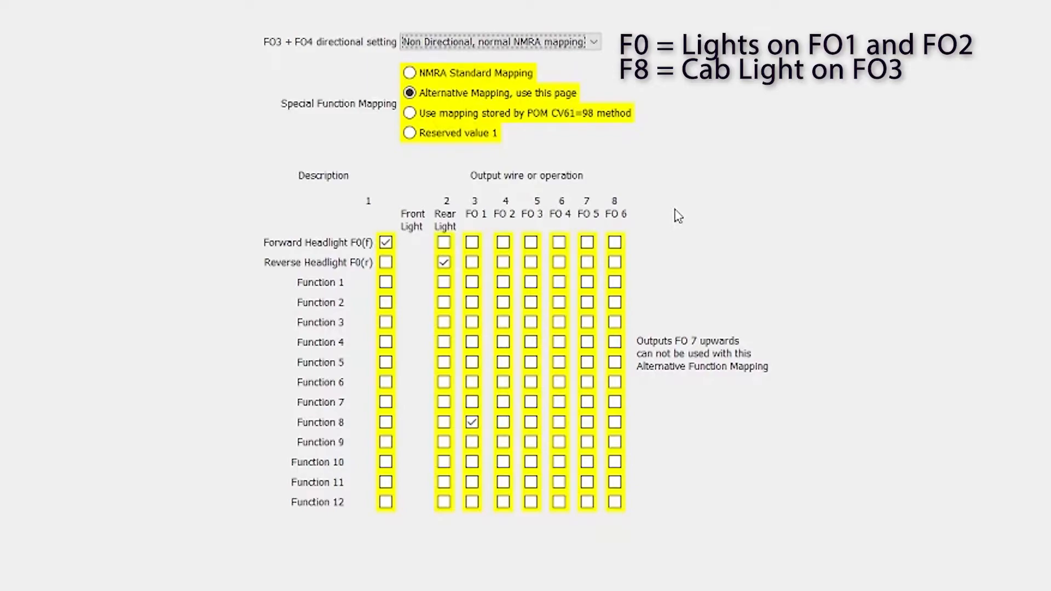
{"action": "mouse_move", "coordinate": [322, 227]}
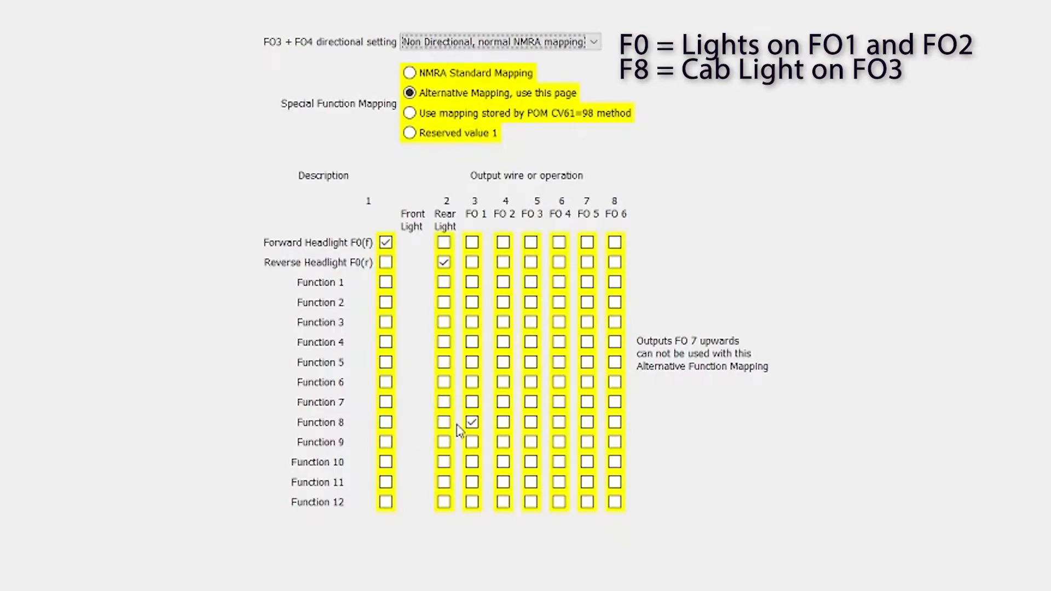
{"action": "mouse_move", "coordinate": [476, 221]}
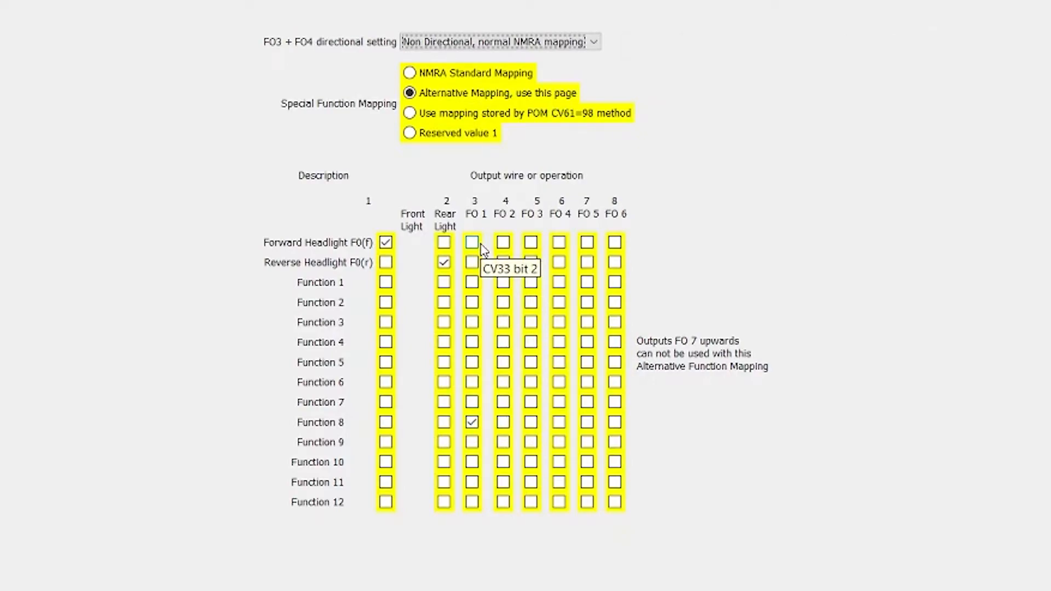
{"action": "mouse_move", "coordinate": [483, 250]}
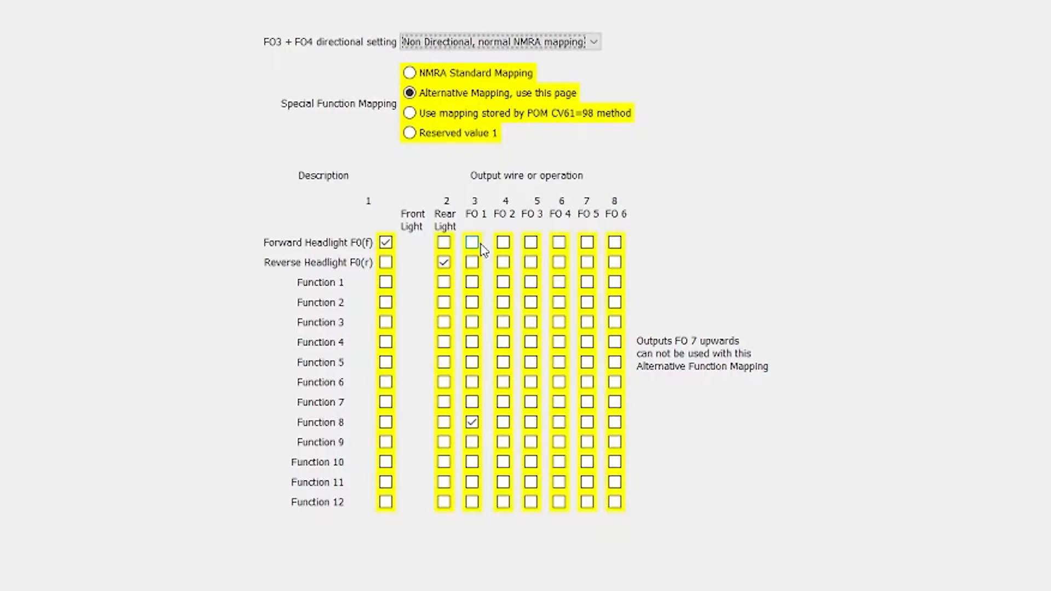
{"action": "mouse_move", "coordinate": [992, 59]}
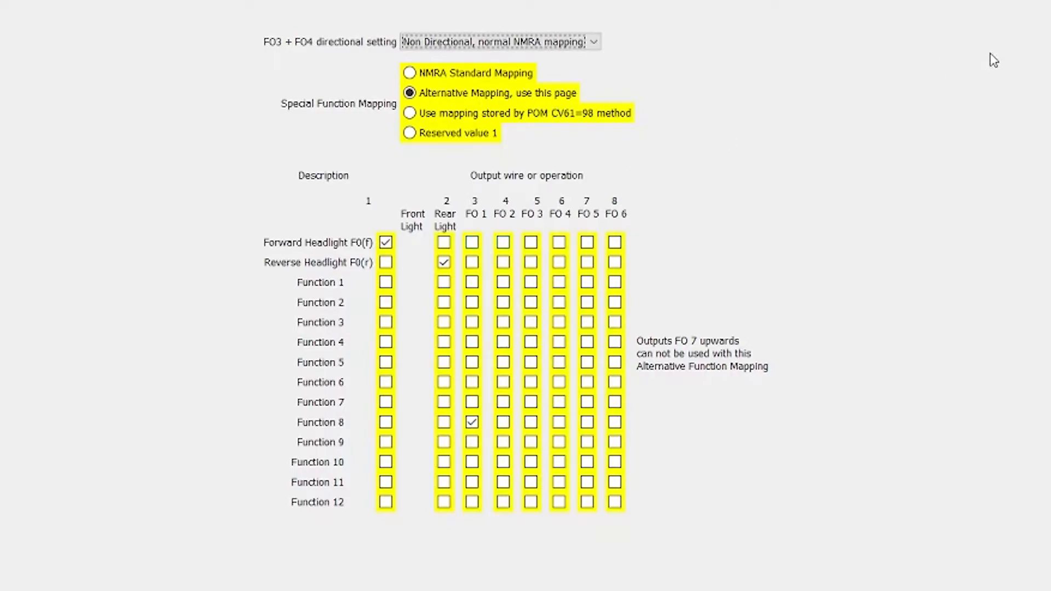
Review Shunt/Uncouple settings and keep Shunting at 'no acceleration/deceleration' on F17
{"action": "left_click", "coordinate": [998, 47]}
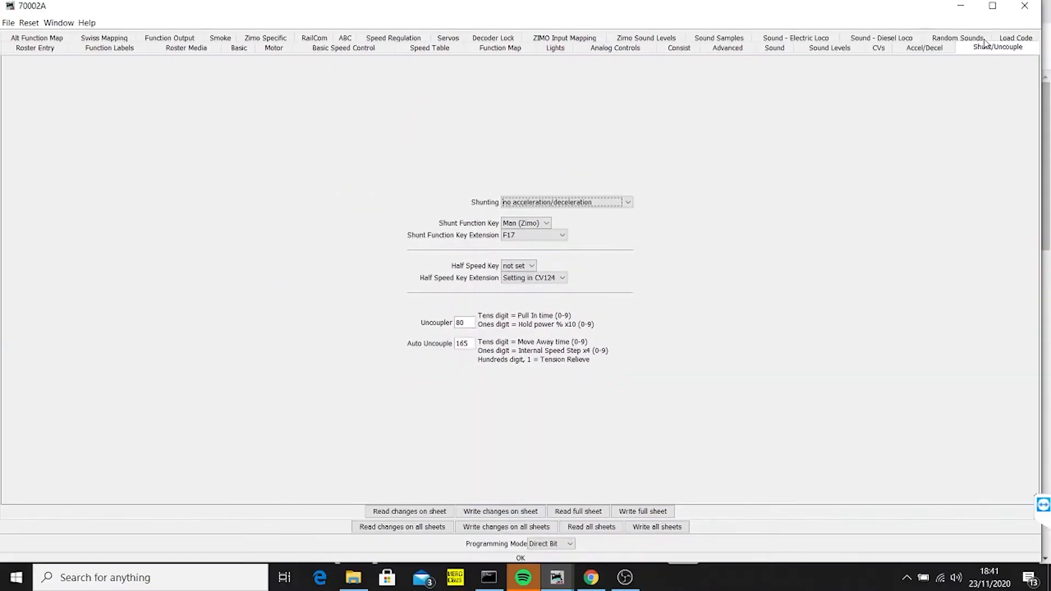
{"action": "mouse_move", "coordinate": [954, 142]}
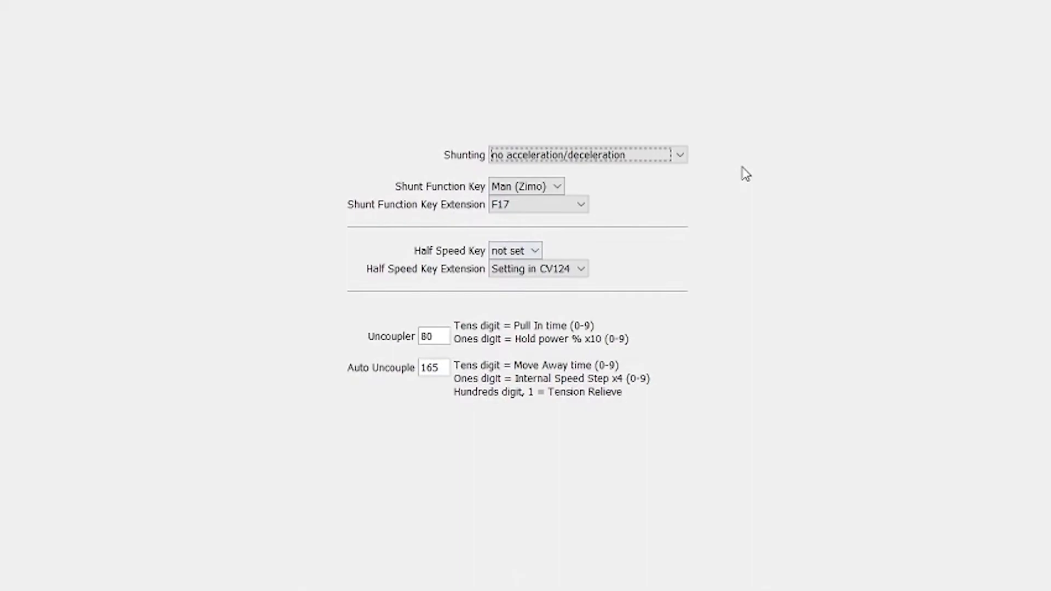
{"action": "mouse_move", "coordinate": [602, 153]}
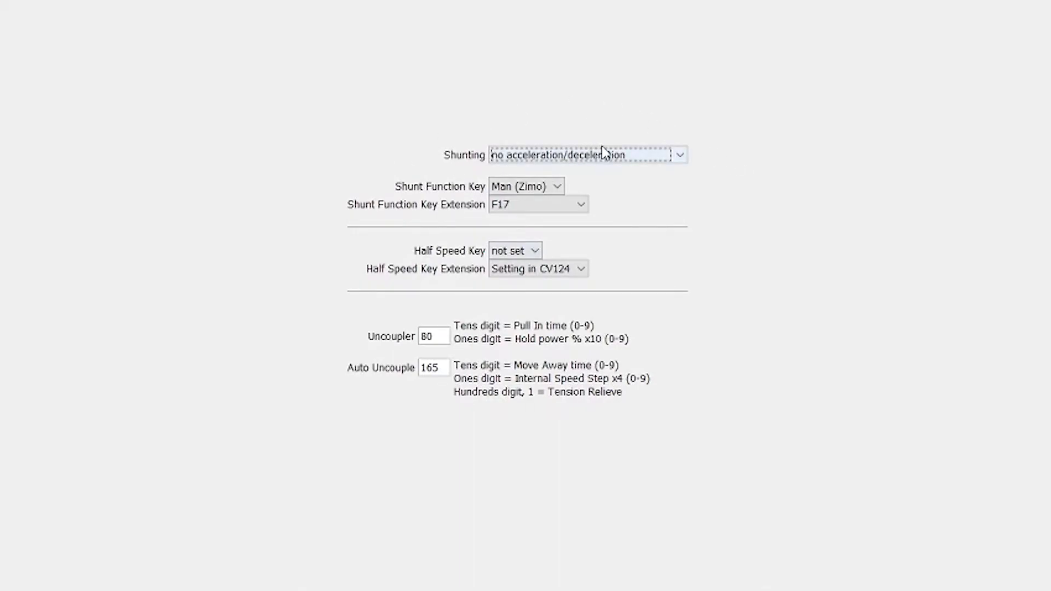
{"action": "mouse_move", "coordinate": [588, 154]}
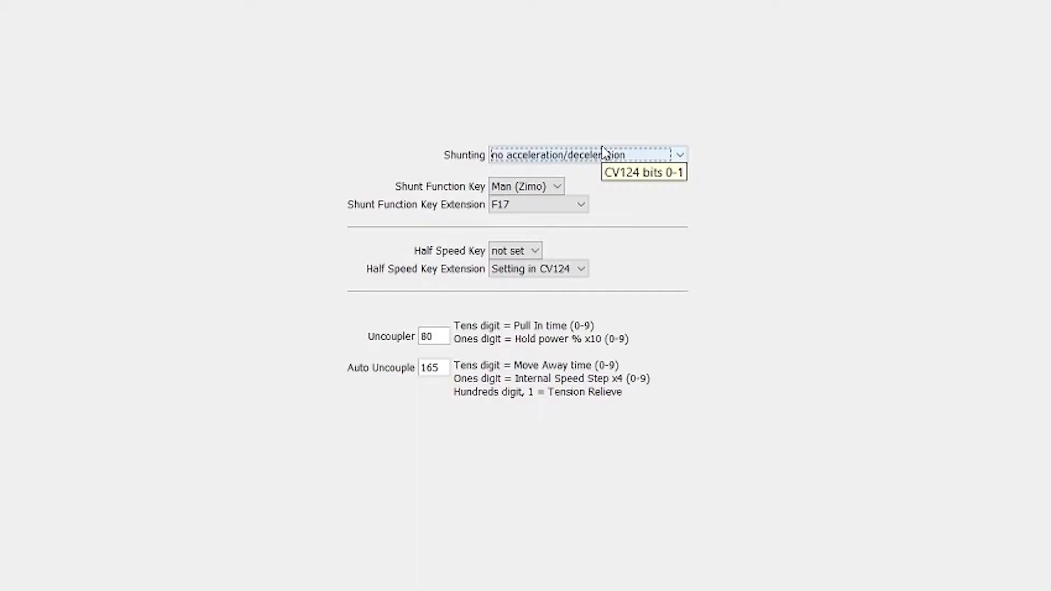
{"action": "mouse_move", "coordinate": [600, 153]}
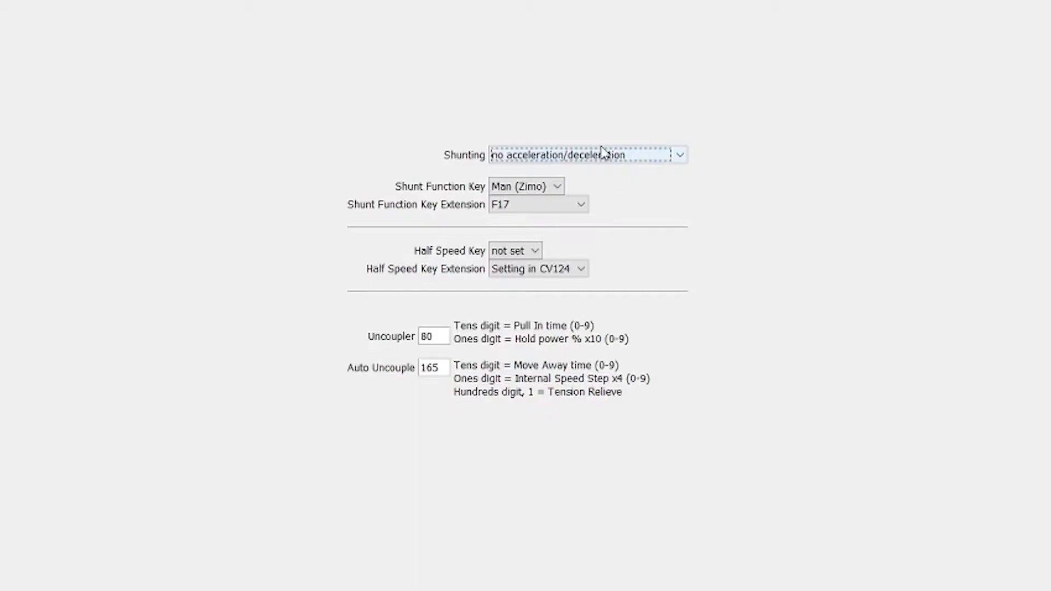
{"action": "left_click", "coordinate": [679, 154]}
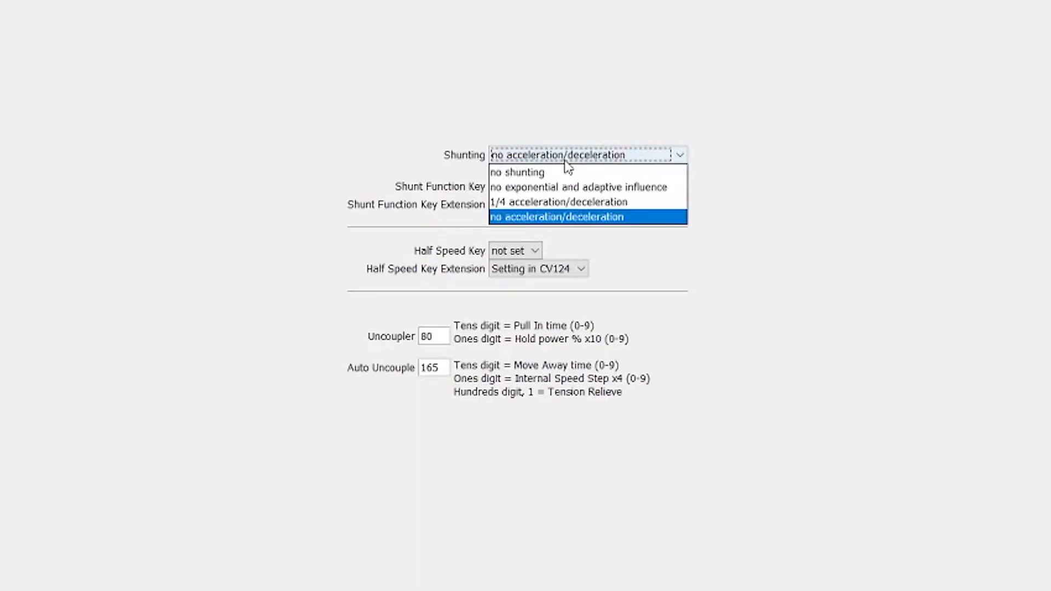
{"action": "mouse_move", "coordinate": [550, 229]}
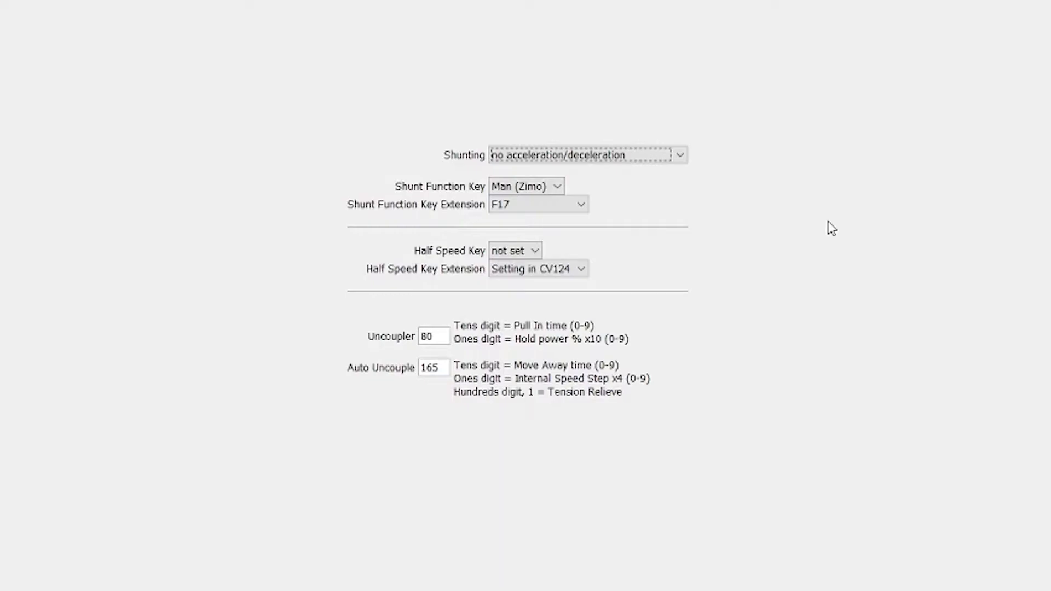
{"action": "mouse_move", "coordinate": [565, 241]}
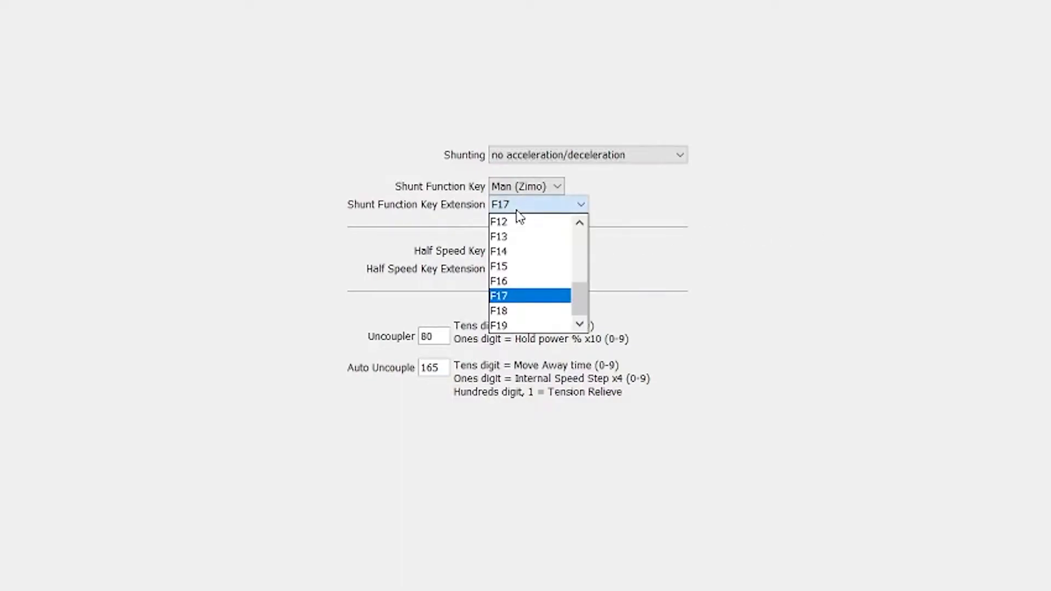
{"action": "mouse_move", "coordinate": [505, 300]}
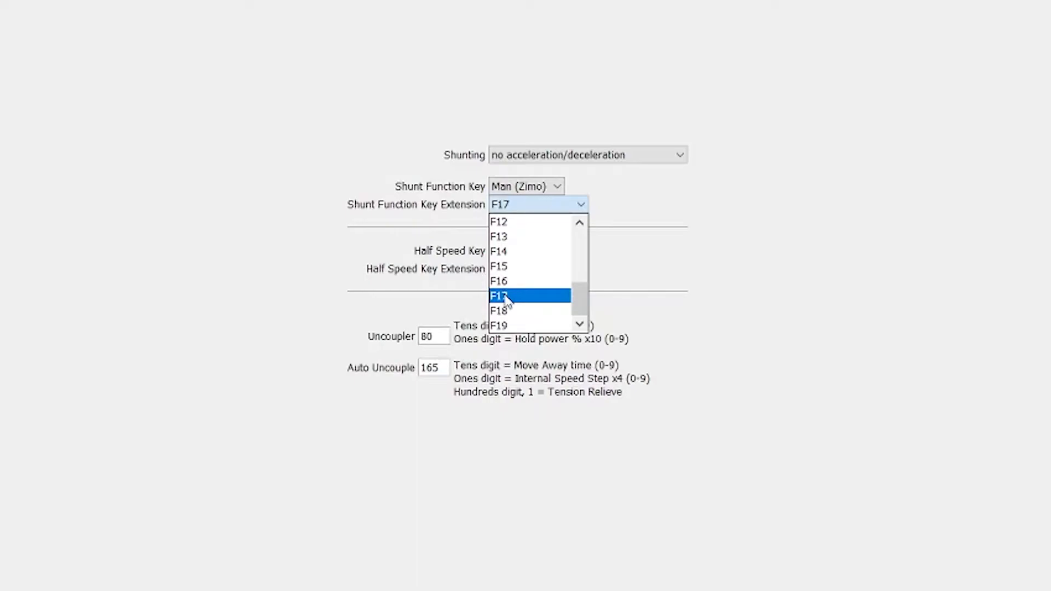
{"action": "left_click", "coordinate": [500, 297]}
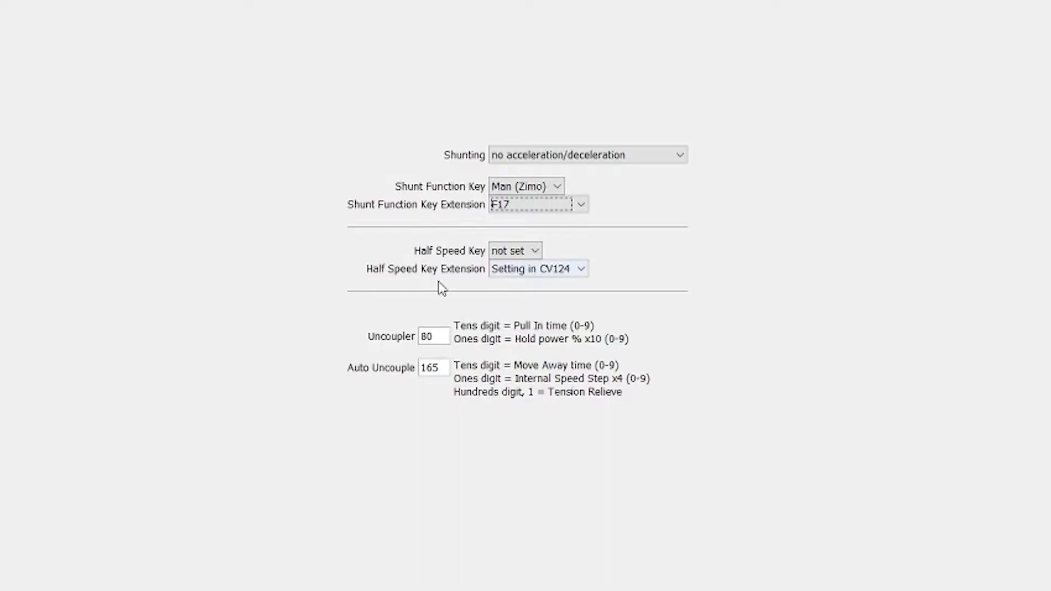
{"action": "mouse_move", "coordinate": [474, 476]}
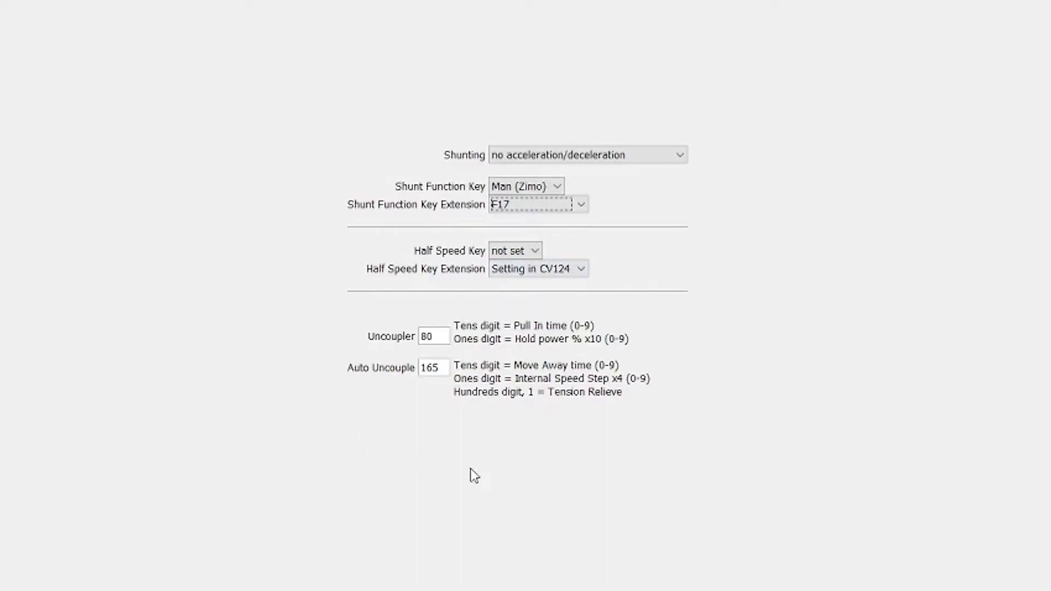
{"action": "mouse_move", "coordinate": [417, 399]}
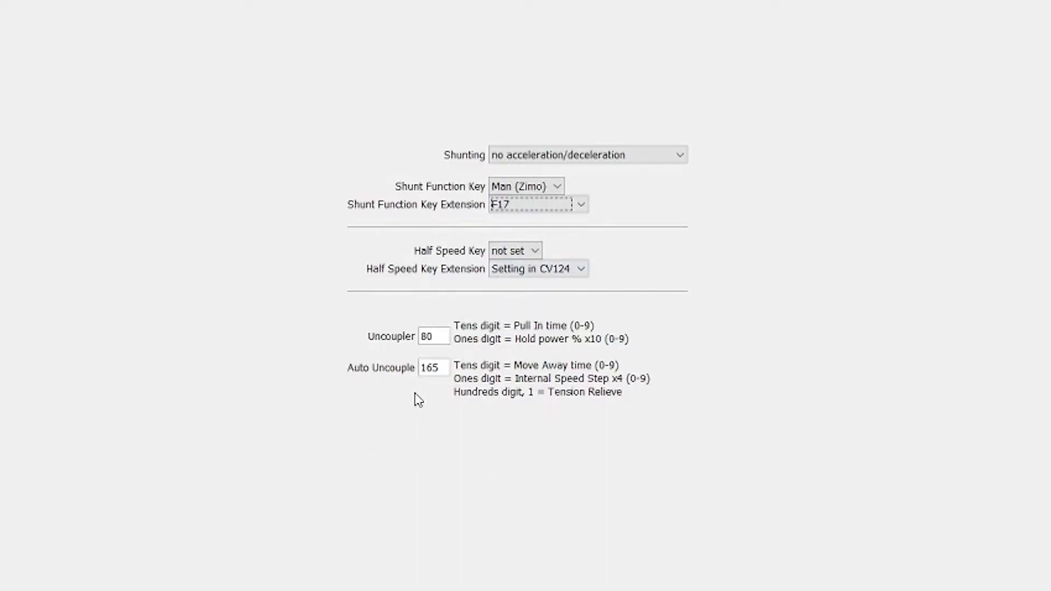
{"action": "mouse_move", "coordinate": [572, 417]}
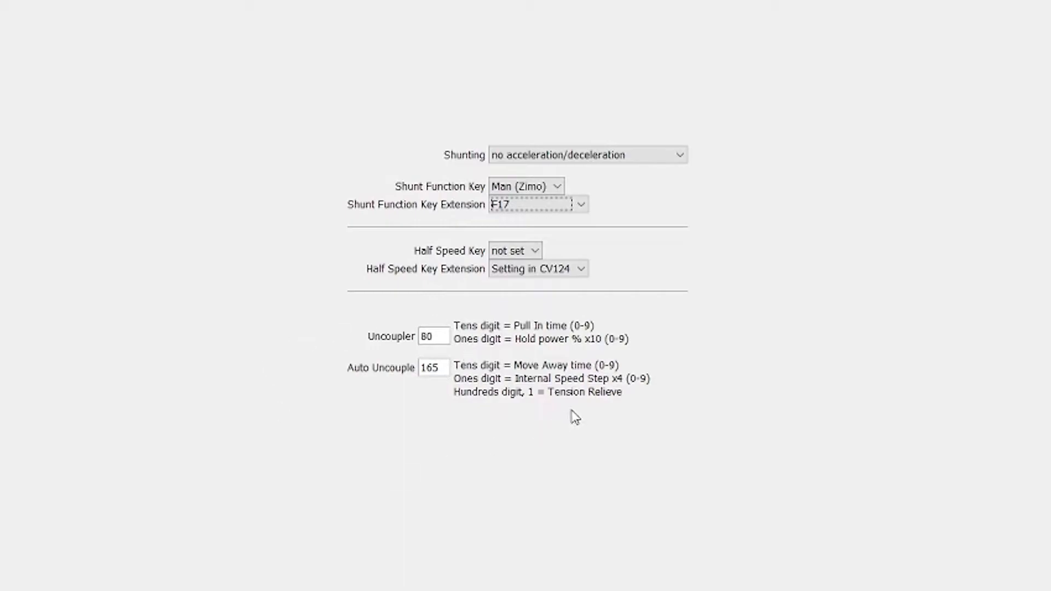
{"action": "mouse_move", "coordinate": [367, 347]}
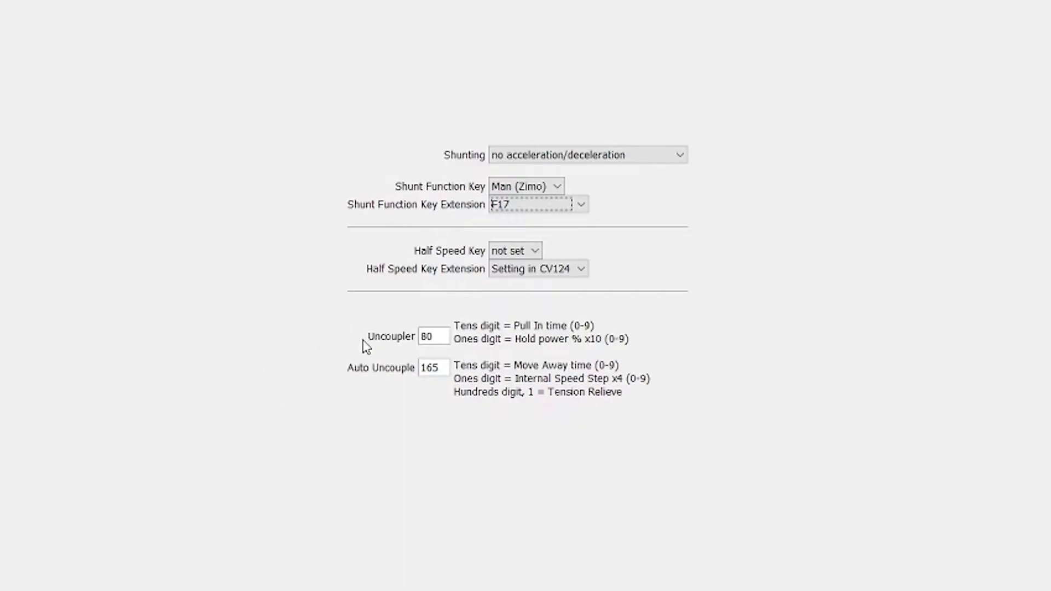
{"action": "mouse_move", "coordinate": [441, 340]}
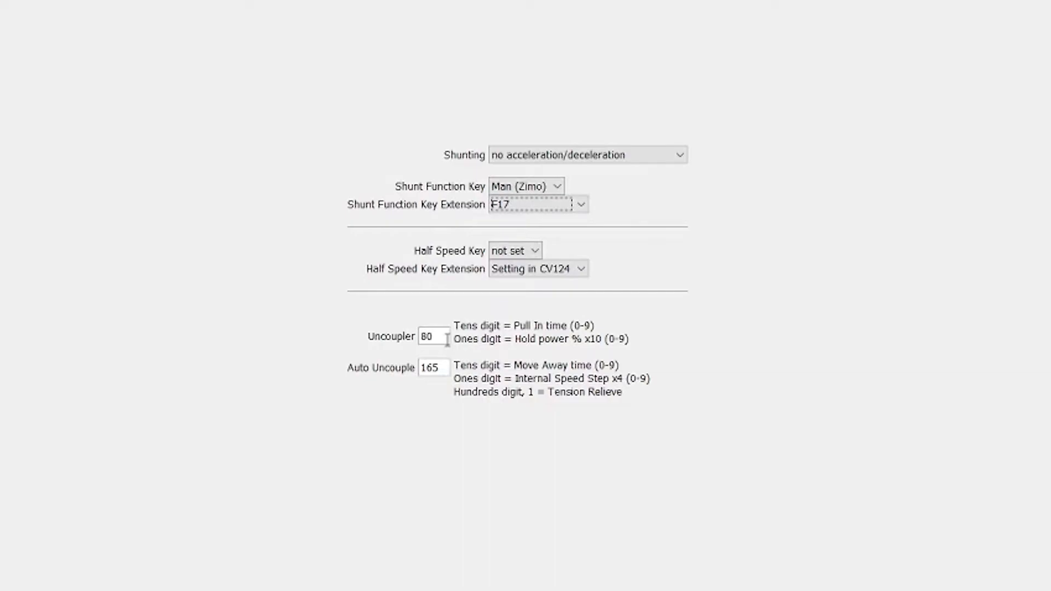
{"action": "mouse_move", "coordinate": [423, 391]}
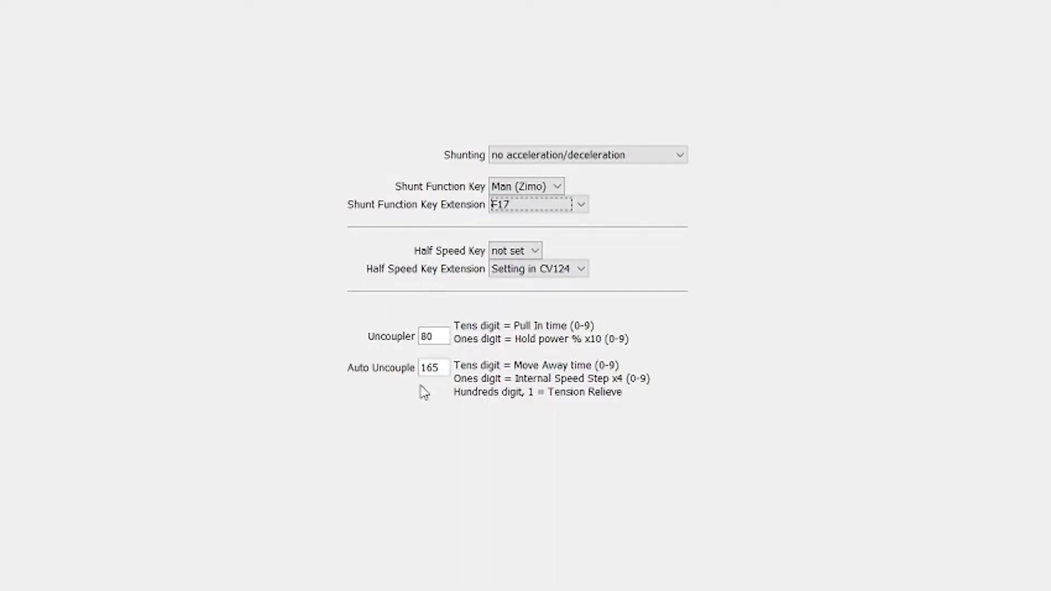
{"action": "mouse_move", "coordinate": [613, 329]}
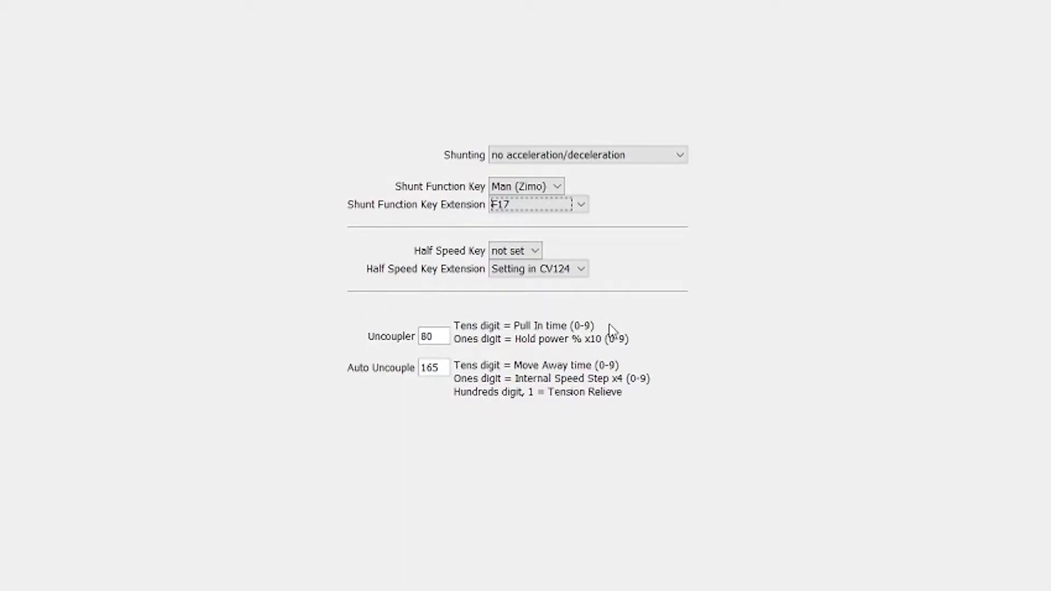
{"action": "mouse_move", "coordinate": [496, 351]}
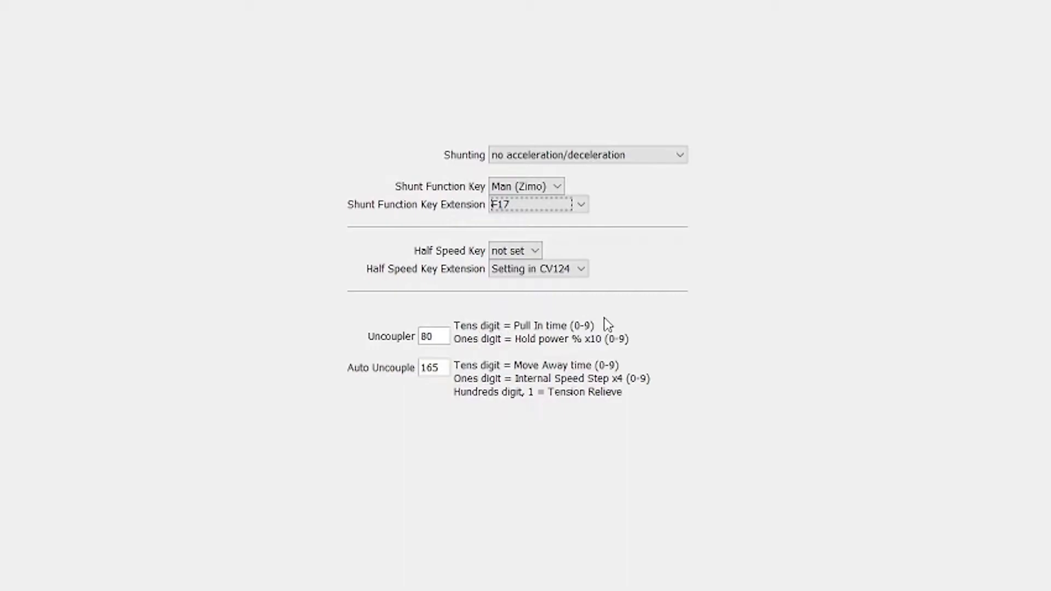
{"action": "mouse_move", "coordinate": [519, 331]}
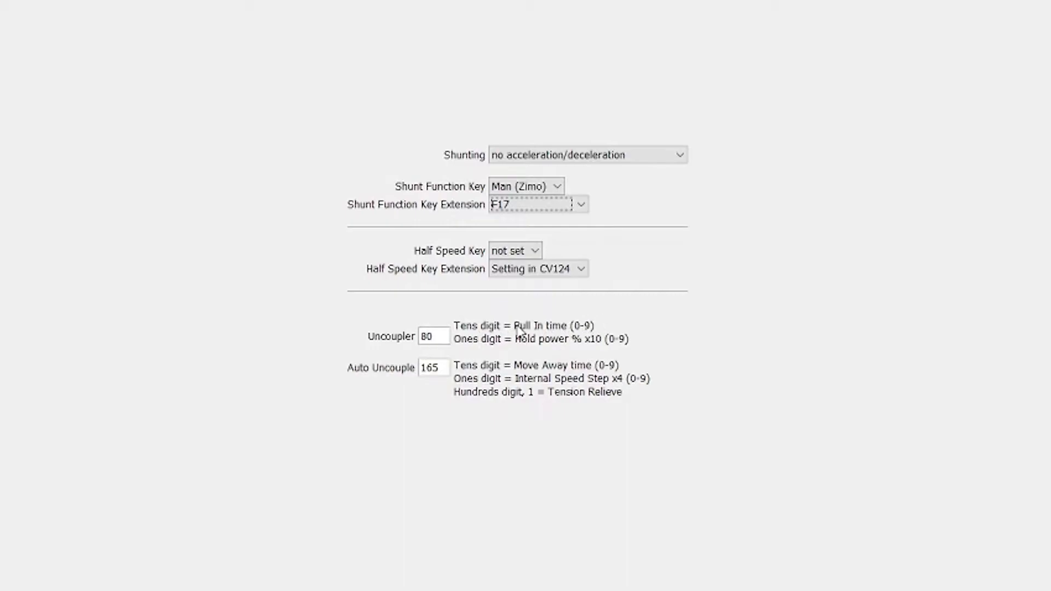
{"action": "mouse_move", "coordinate": [462, 351]}
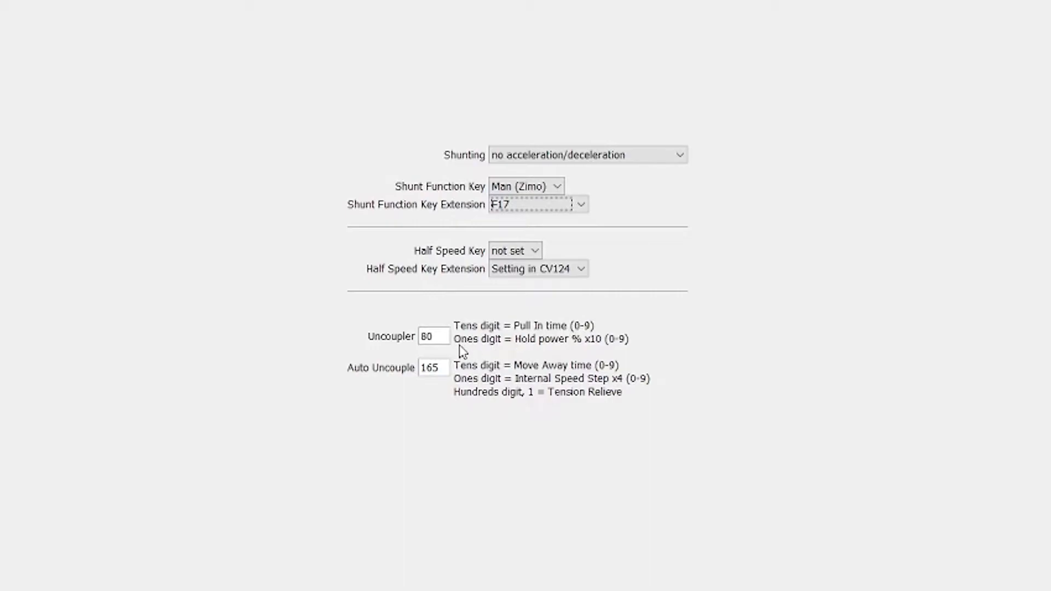
{"action": "mouse_move", "coordinate": [556, 345]}
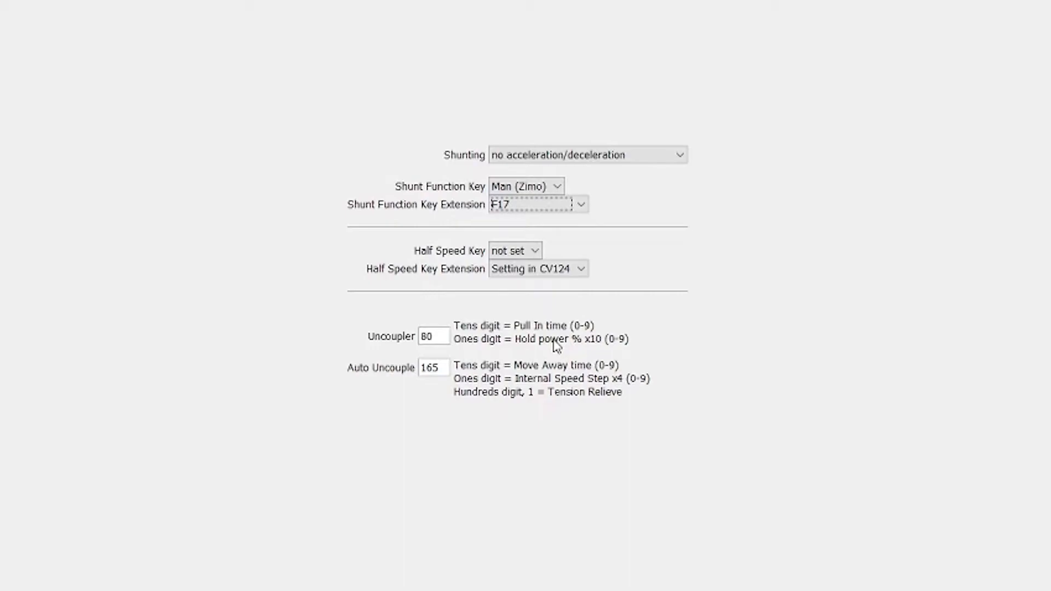
{"action": "mouse_move", "coordinate": [264, 400]}
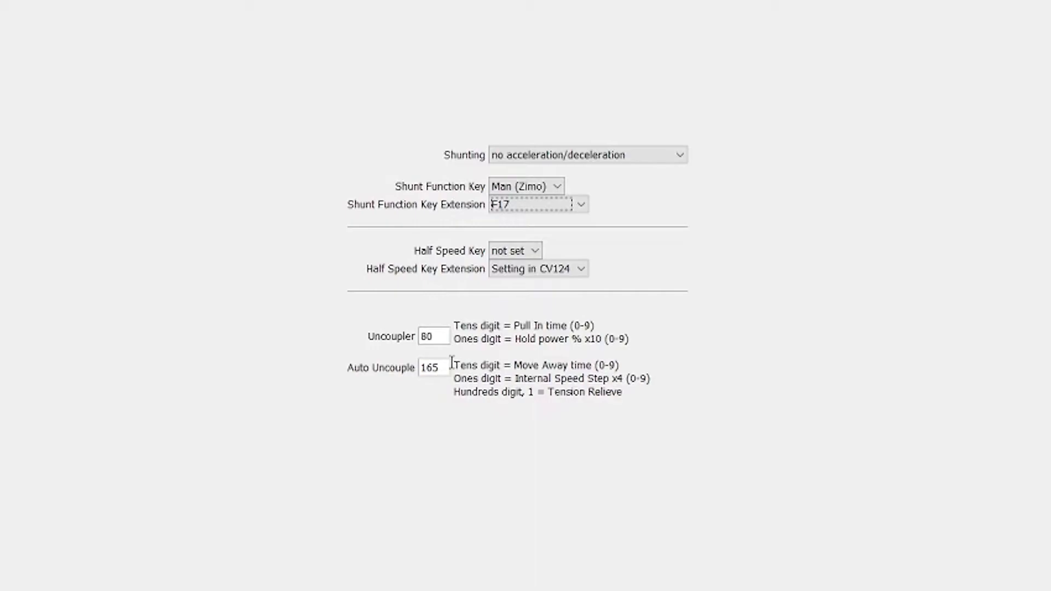
{"action": "mouse_move", "coordinate": [434, 402]}
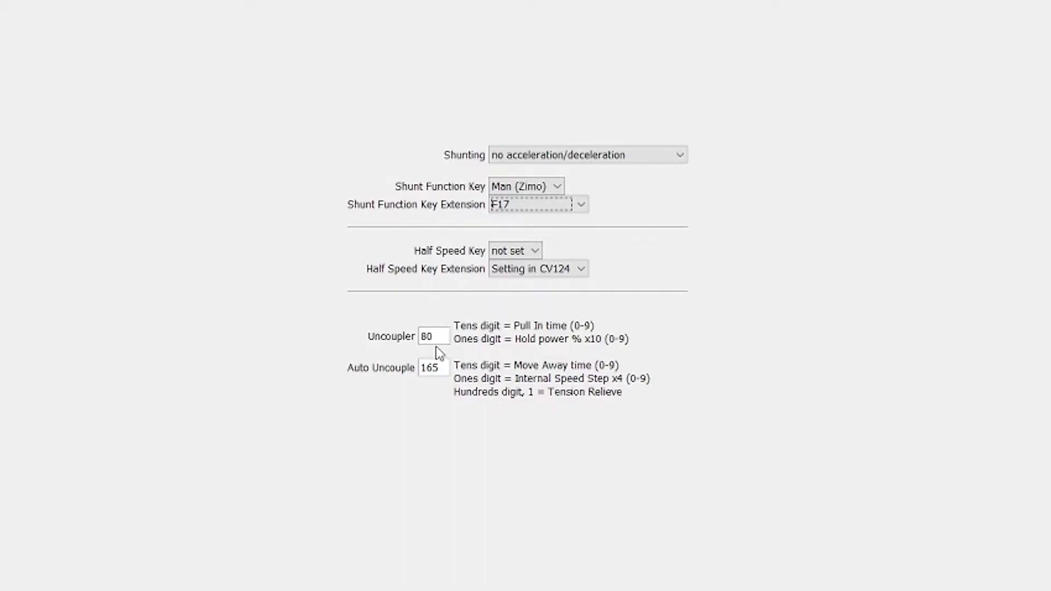
{"action": "mouse_move", "coordinate": [407, 413]}
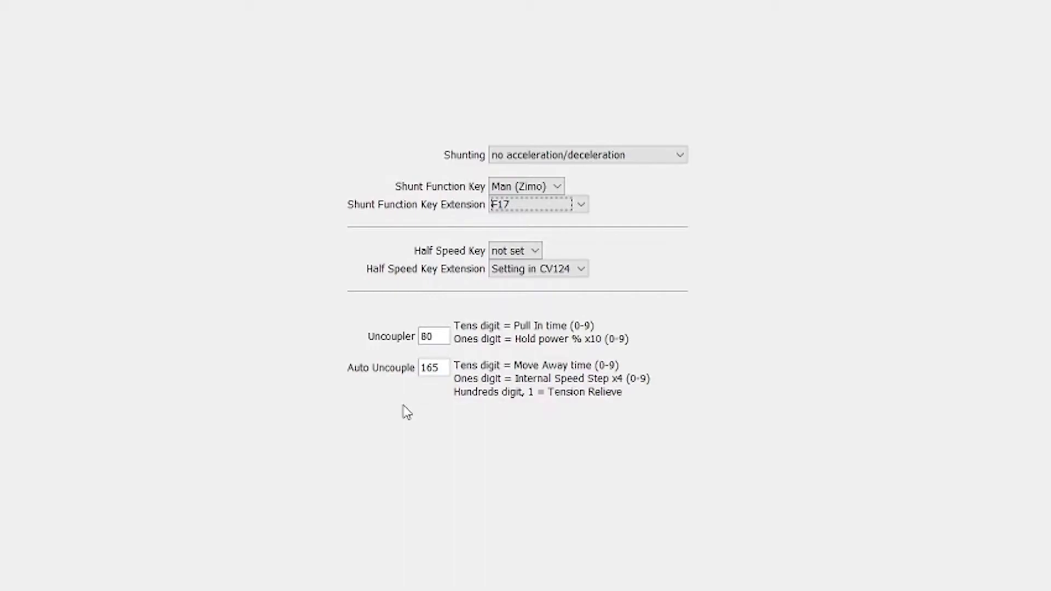
{"action": "mouse_move", "coordinate": [413, 451]}
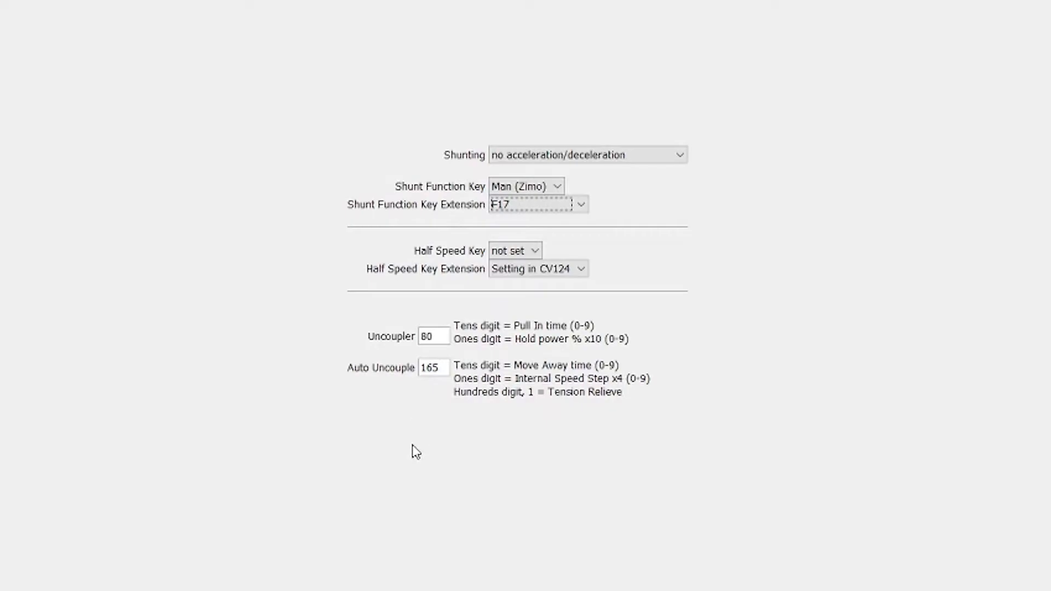
{"action": "mouse_move", "coordinate": [408, 420]}
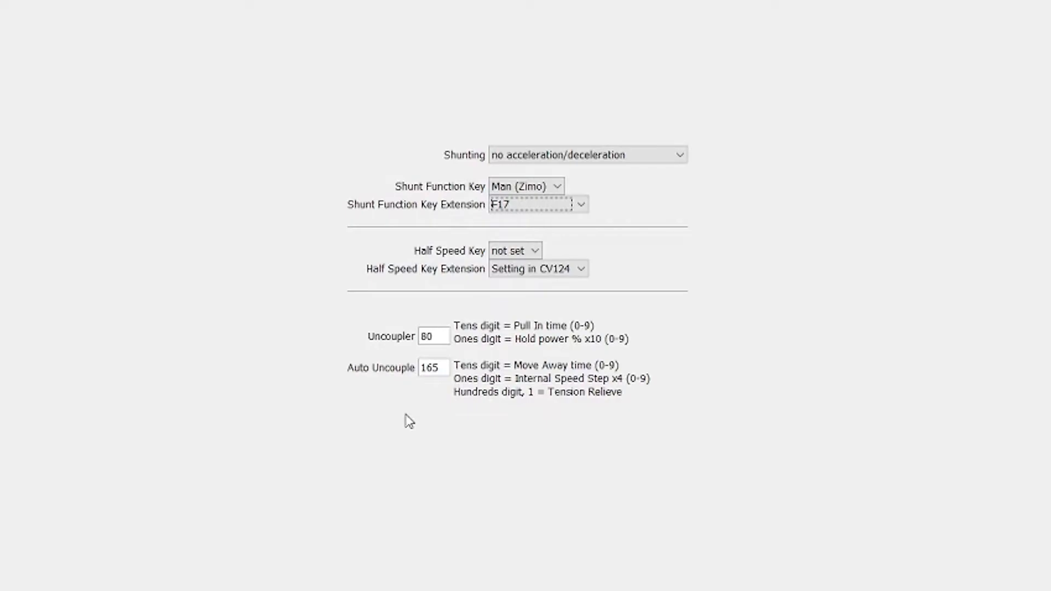
{"action": "mouse_move", "coordinate": [548, 385]}
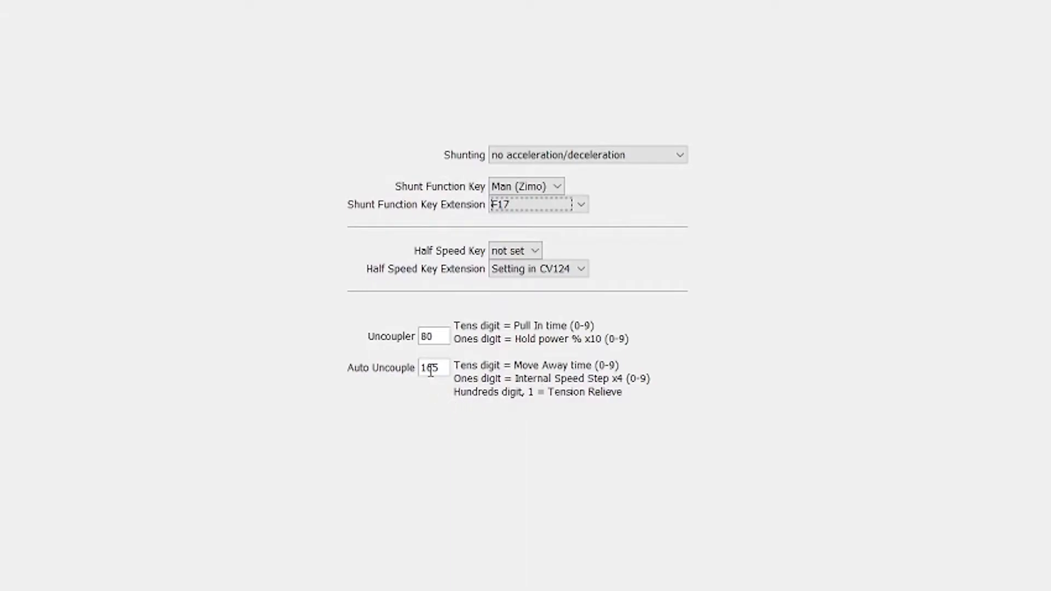
{"action": "mouse_move", "coordinate": [432, 368]}
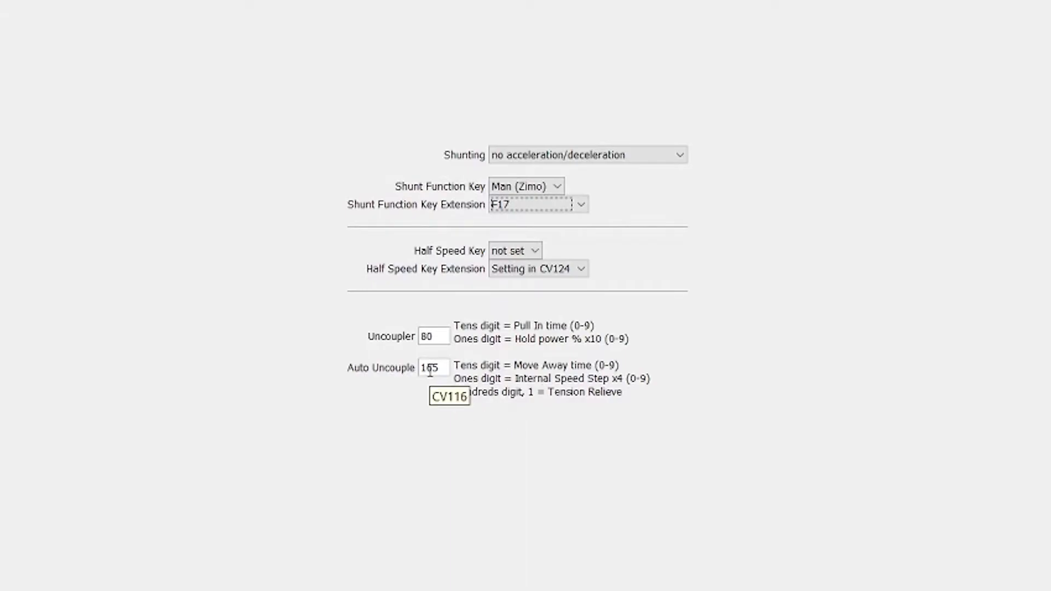
{"action": "mouse_move", "coordinate": [460, 402]}
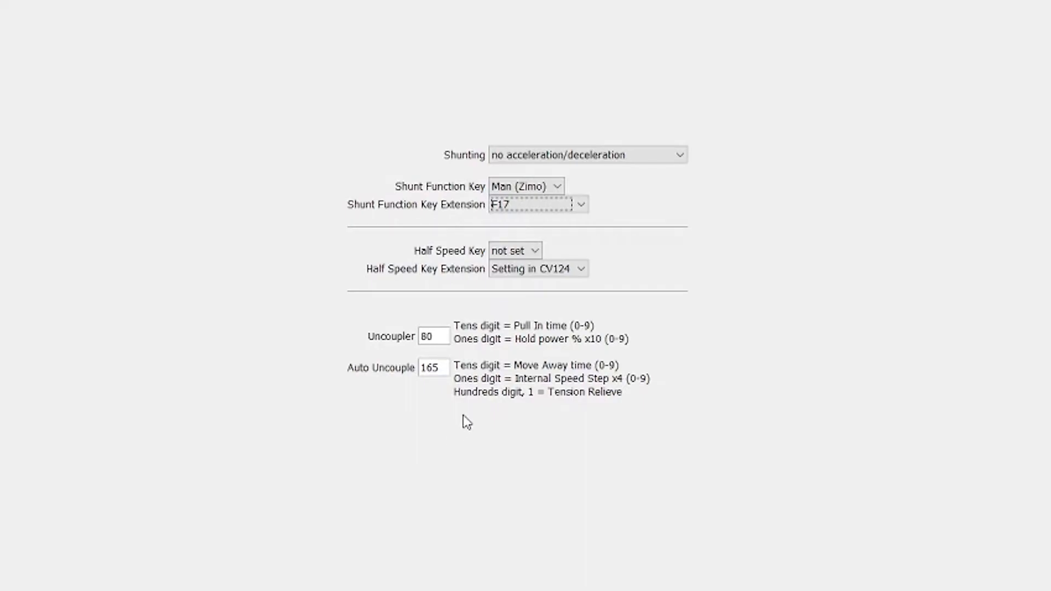
{"action": "mouse_move", "coordinate": [511, 420]}
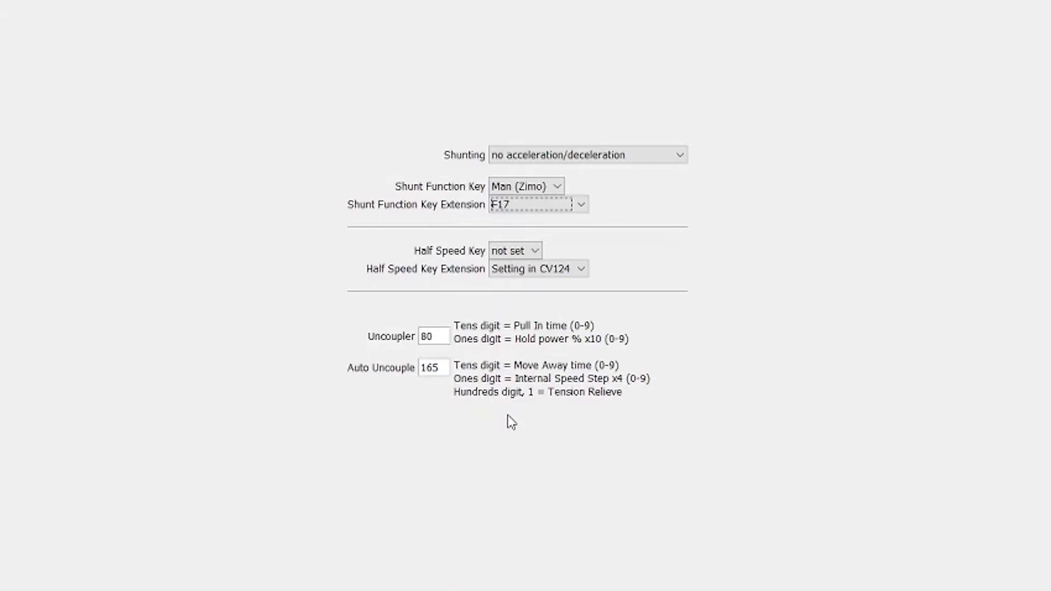
{"action": "mouse_move", "coordinate": [484, 486]}
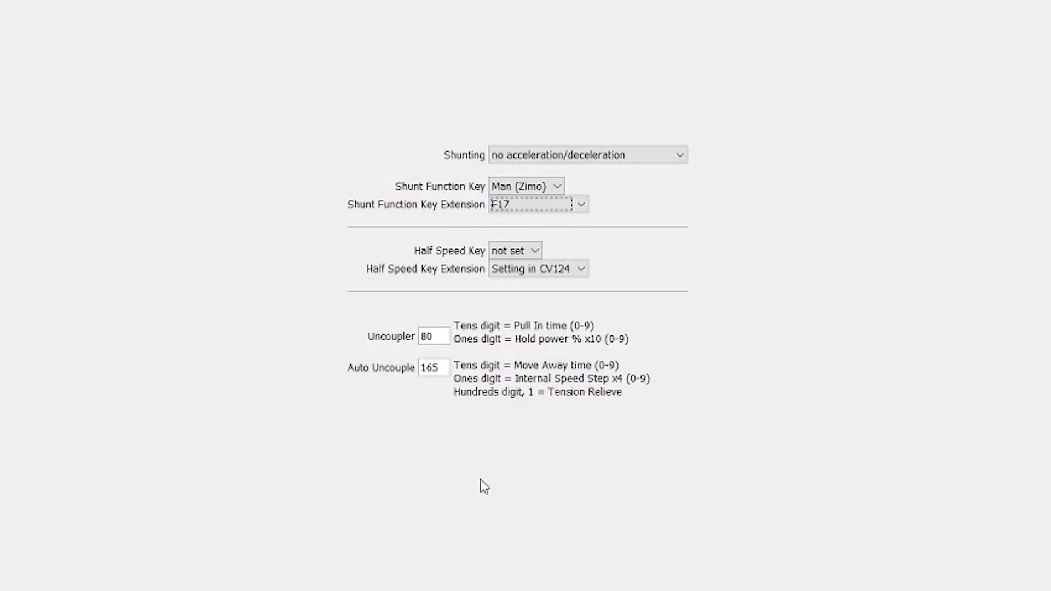
{"action": "mouse_move", "coordinate": [534, 494]}
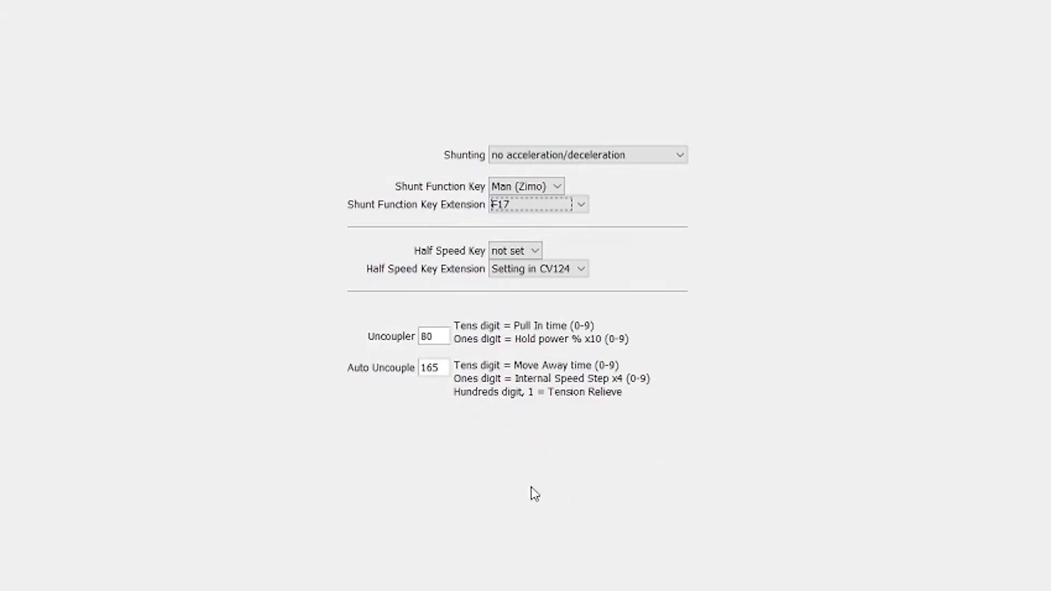
{"action": "mouse_move", "coordinate": [436, 438]}
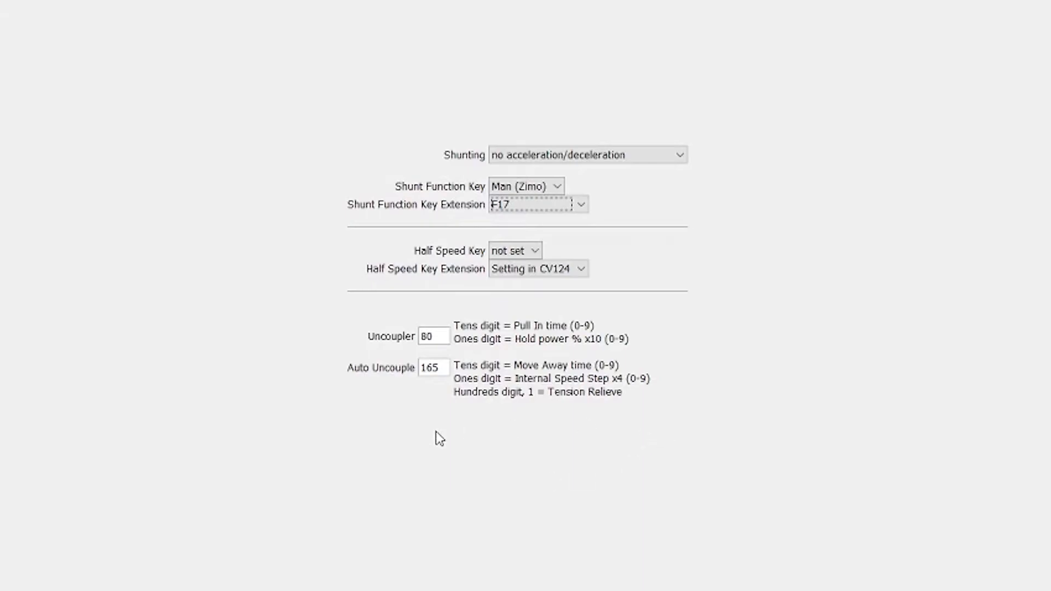
{"action": "mouse_move", "coordinate": [608, 387]}
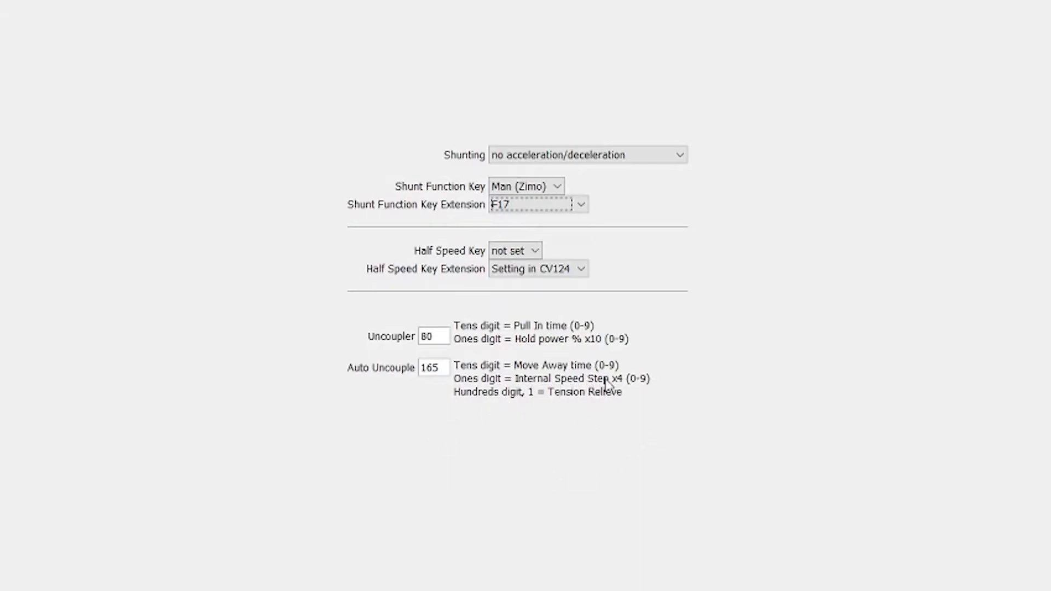
{"action": "mouse_move", "coordinate": [575, 384]}
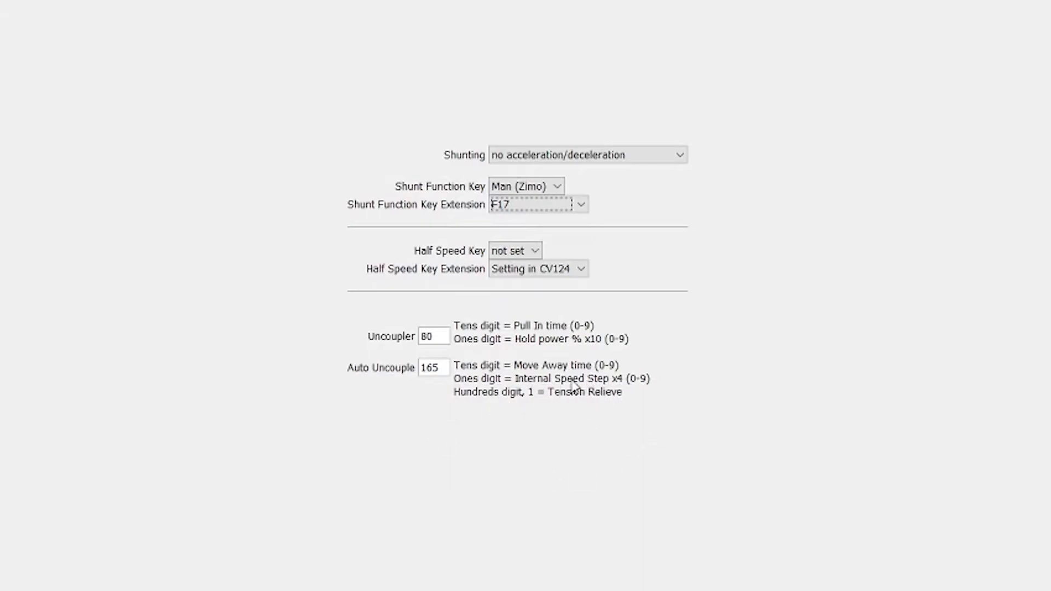
{"action": "mouse_move", "coordinate": [634, 421]}
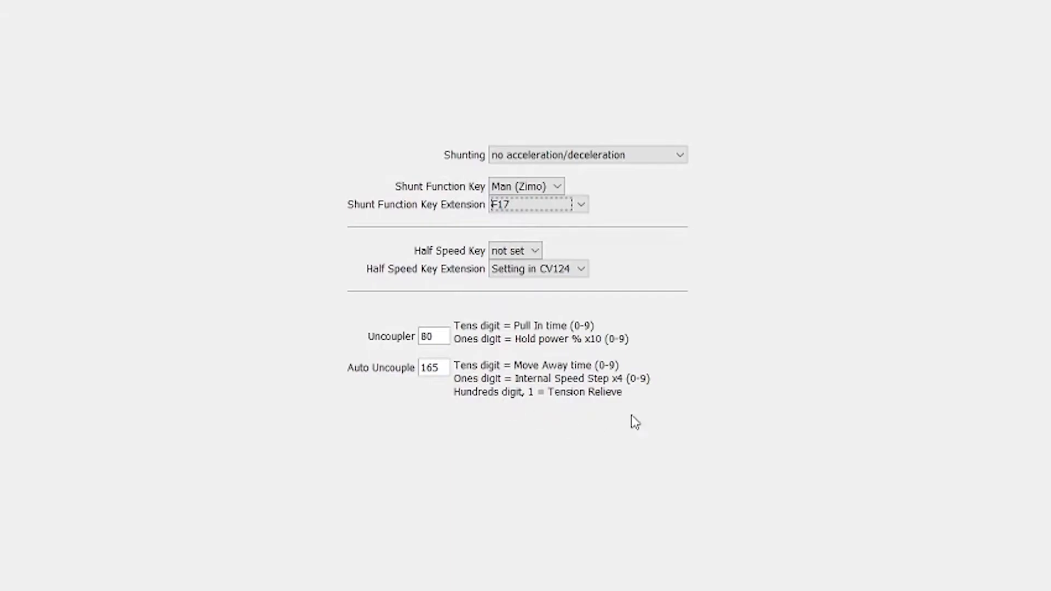
{"action": "mouse_move", "coordinate": [702, 412]}
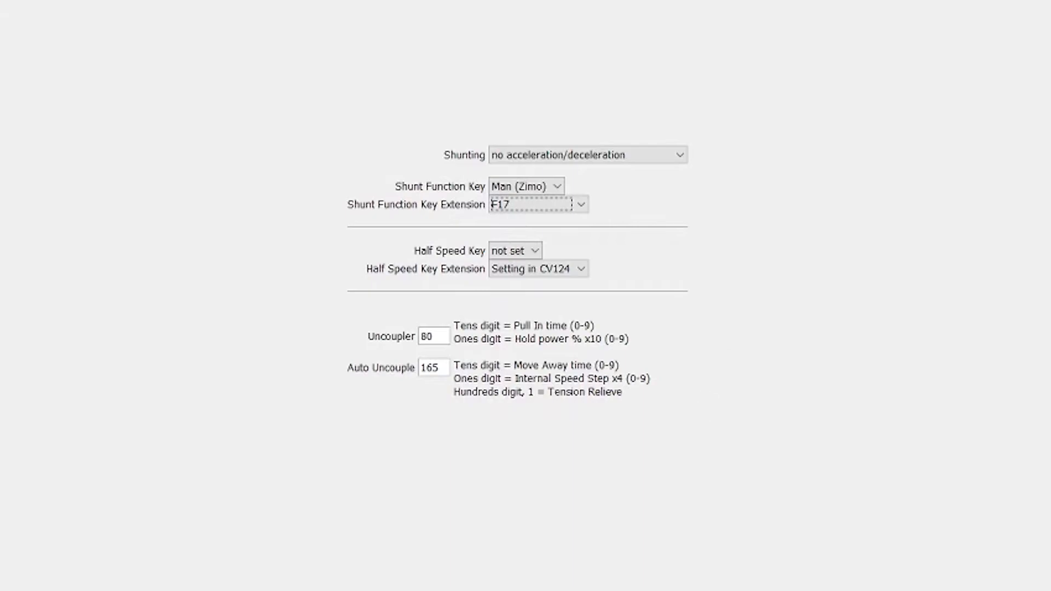
{"action": "left_click", "coordinate": [878, 47]}
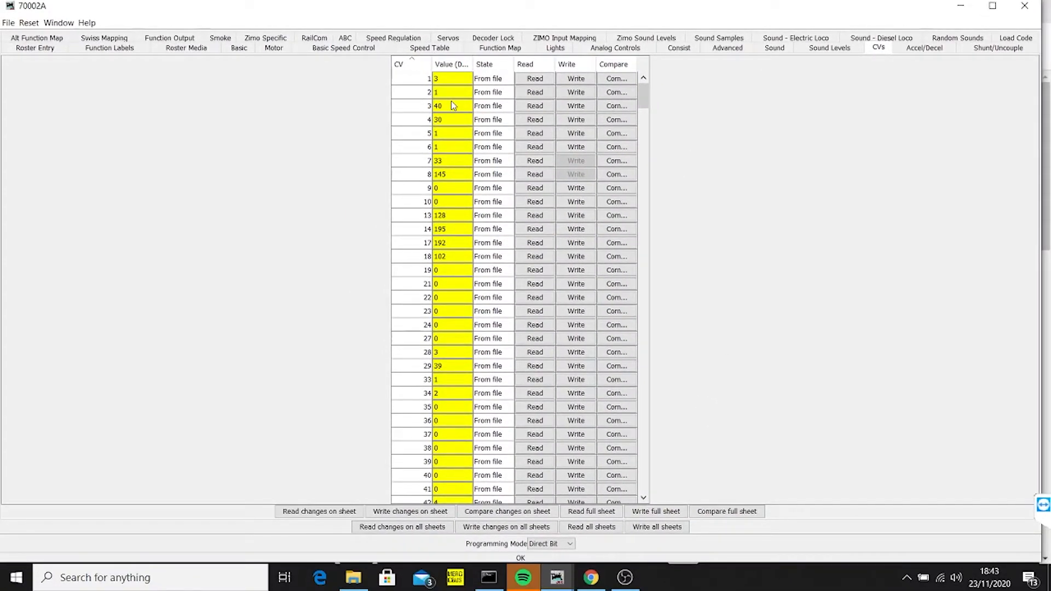
{"action": "mouse_move", "coordinate": [623, 111]}
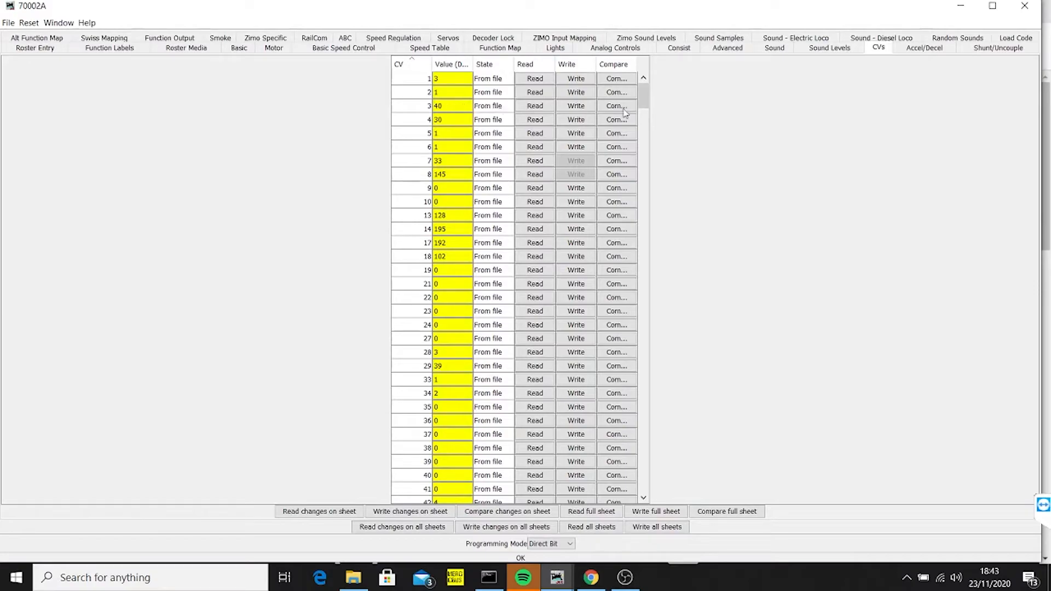
{"action": "mouse_move", "coordinate": [773, 110]}
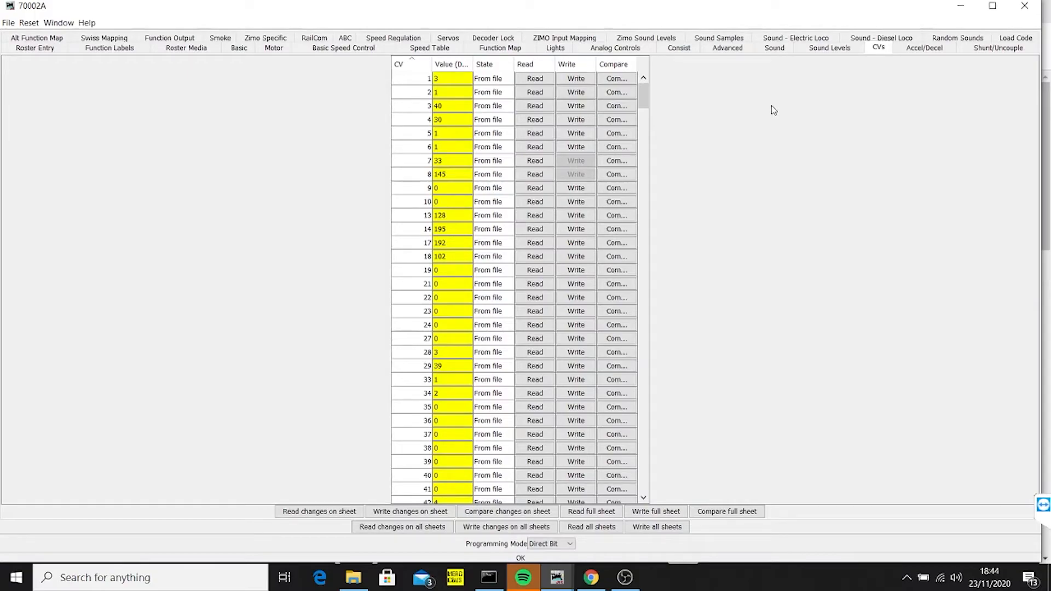
{"action": "mouse_move", "coordinate": [738, 73]}
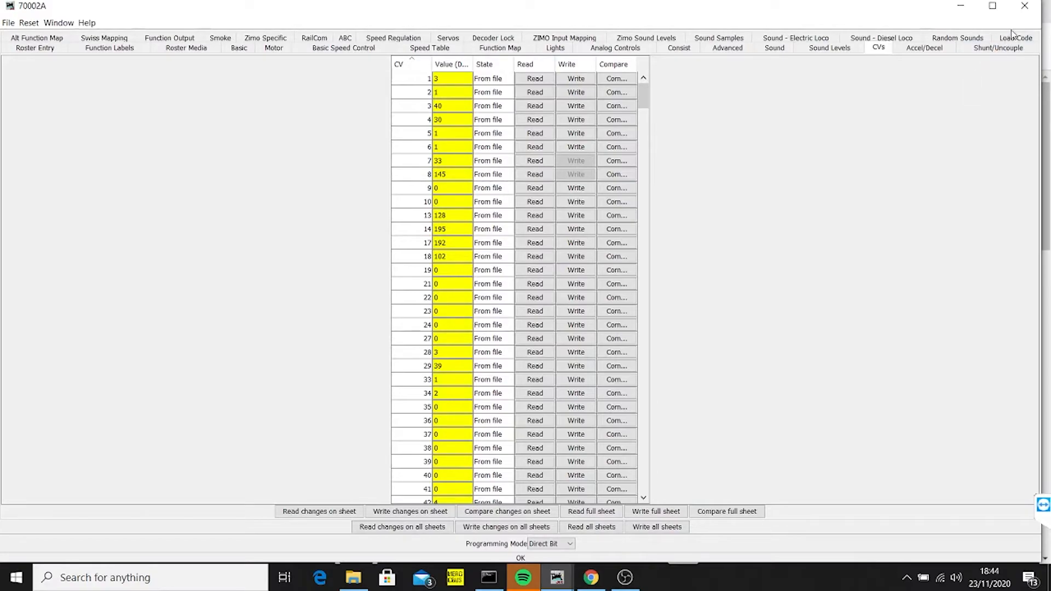
Show the Shunt/Uncouple sheet: key F17, Uncoupler 80, Auto Uncouple 165
{"action": "left_click", "coordinate": [998, 47]}
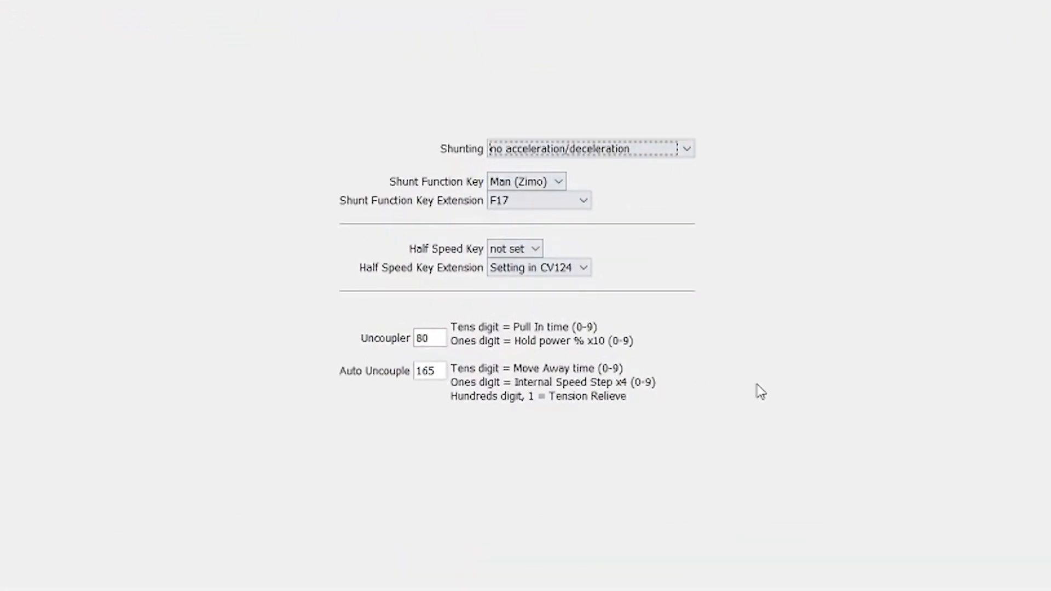
{"action": "mouse_move", "coordinate": [473, 448]}
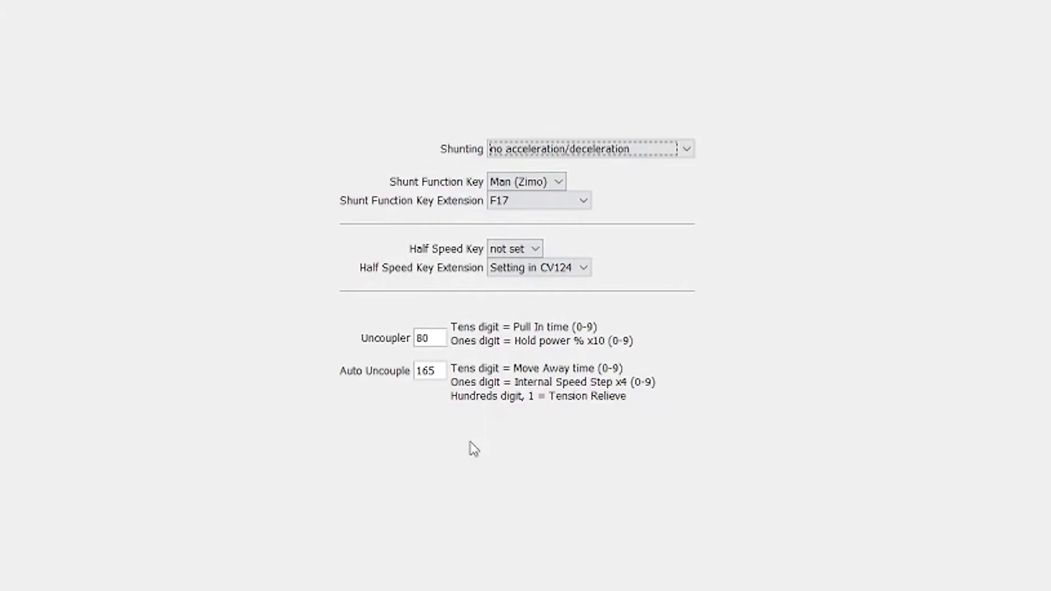
{"action": "mouse_move", "coordinate": [590, 357]}
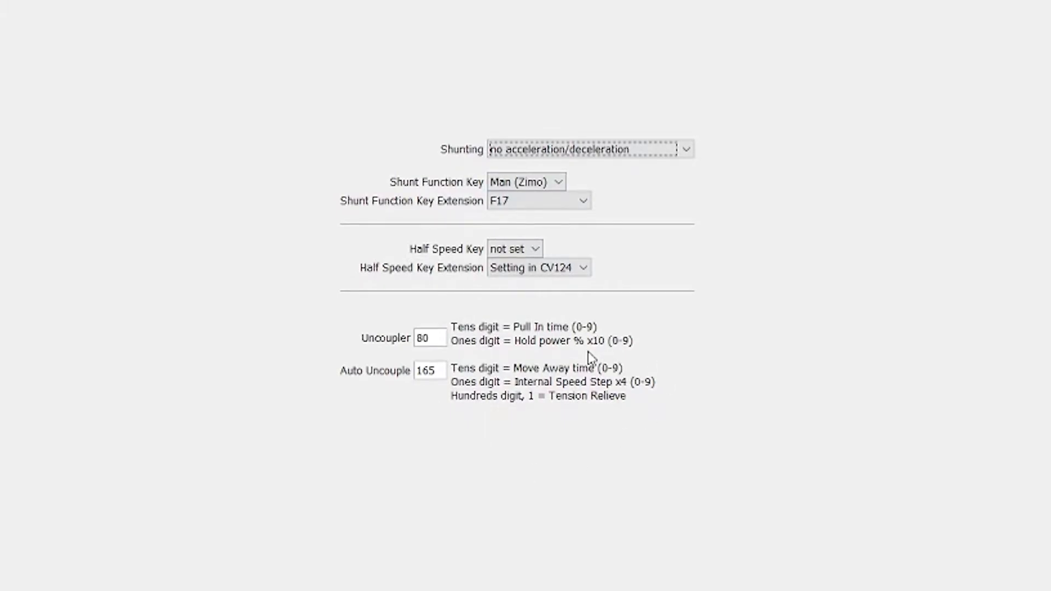
{"action": "mouse_move", "coordinate": [606, 402]}
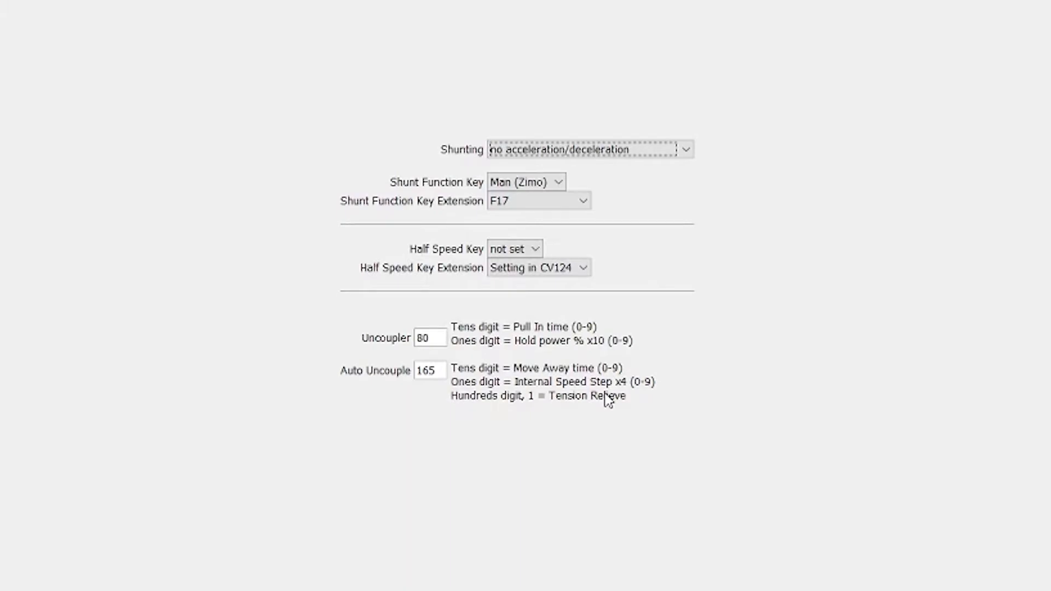
{"action": "mouse_move", "coordinate": [610, 369]}
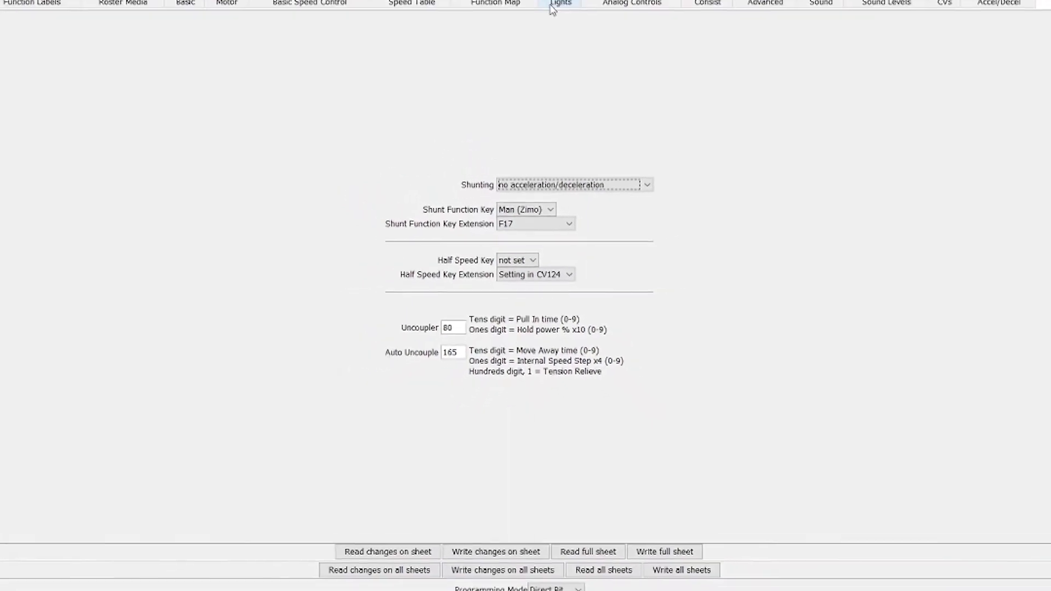
{"action": "left_click", "coordinate": [560, 3]}
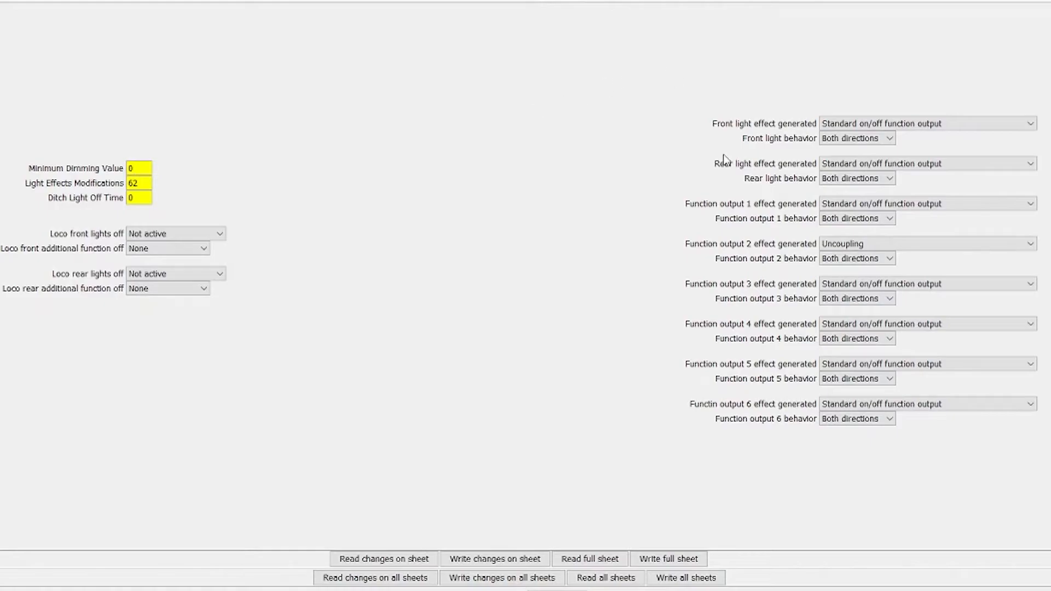
{"action": "mouse_move", "coordinate": [719, 261]}
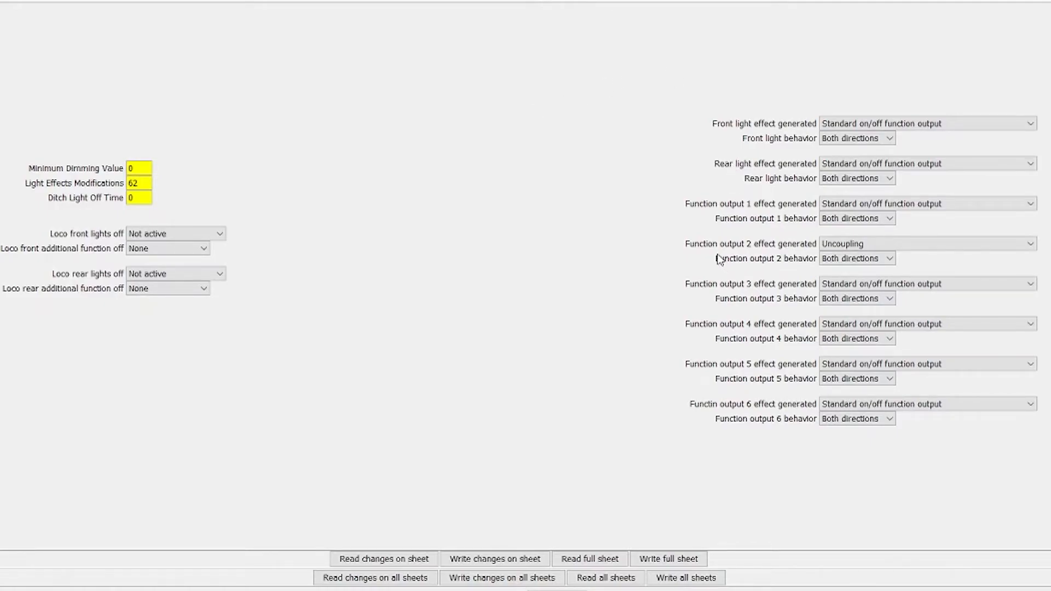
{"action": "mouse_move", "coordinate": [758, 139]}
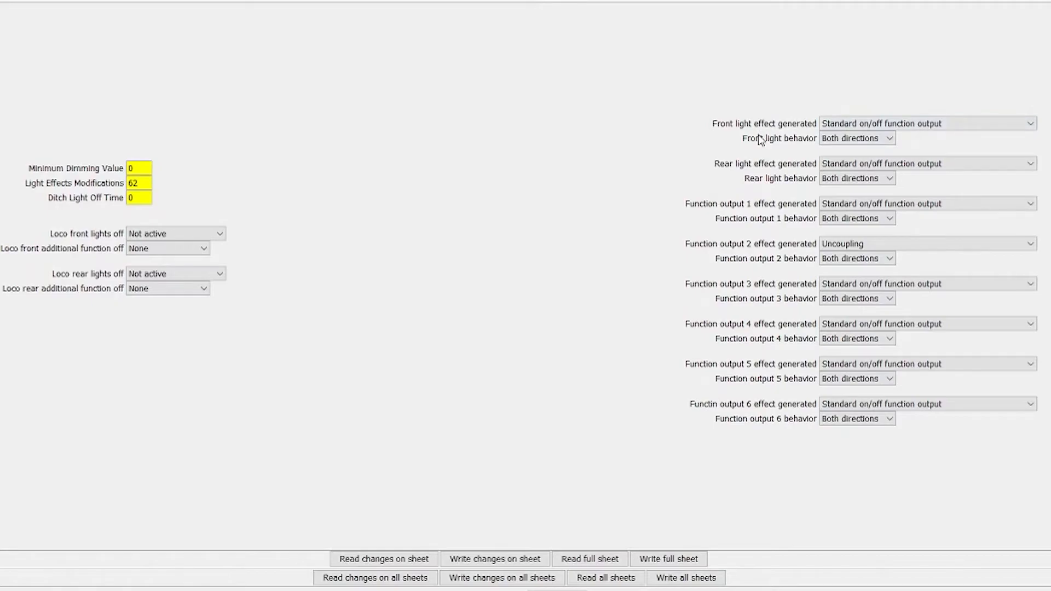
{"action": "mouse_move", "coordinate": [772, 168]}
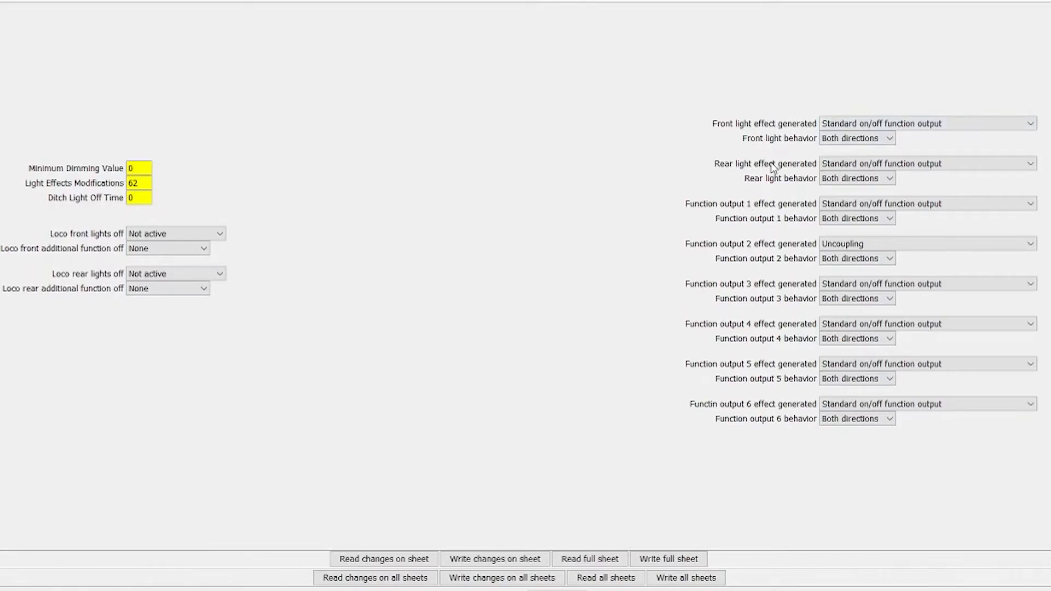
{"action": "mouse_move", "coordinate": [771, 243]}
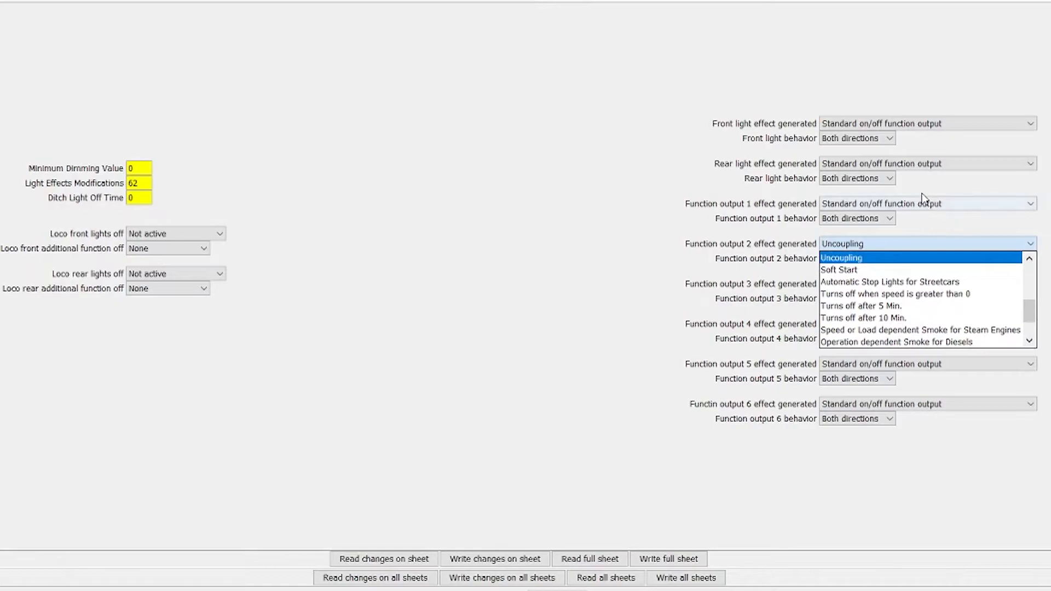
{"action": "mouse_move", "coordinate": [879, 266]}
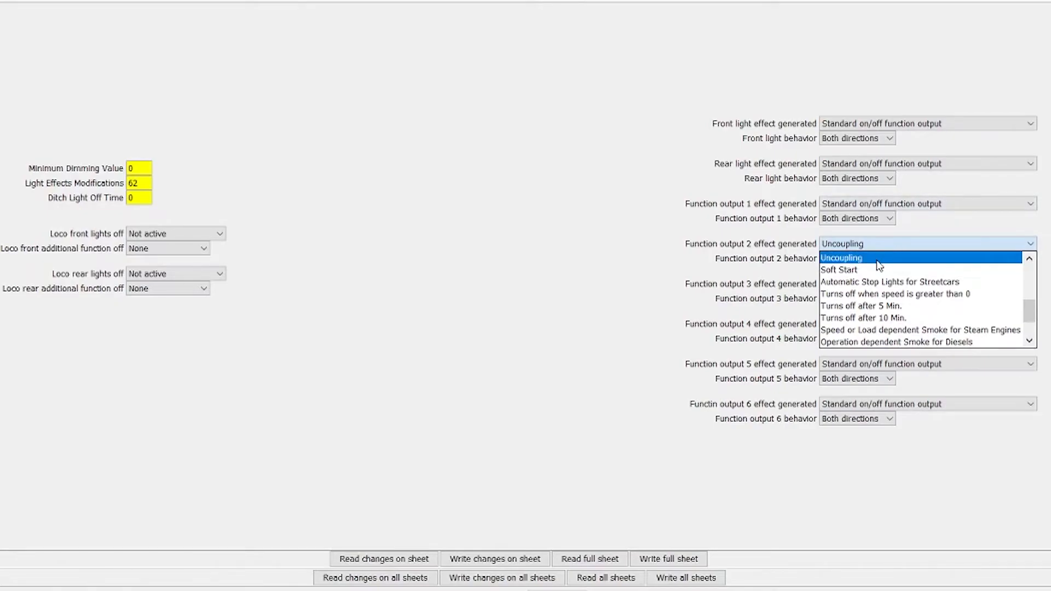
Keep Function output 2's generated effect set to Uncoupling on the Lights sheet
{"action": "left_click", "coordinate": [841, 258]}
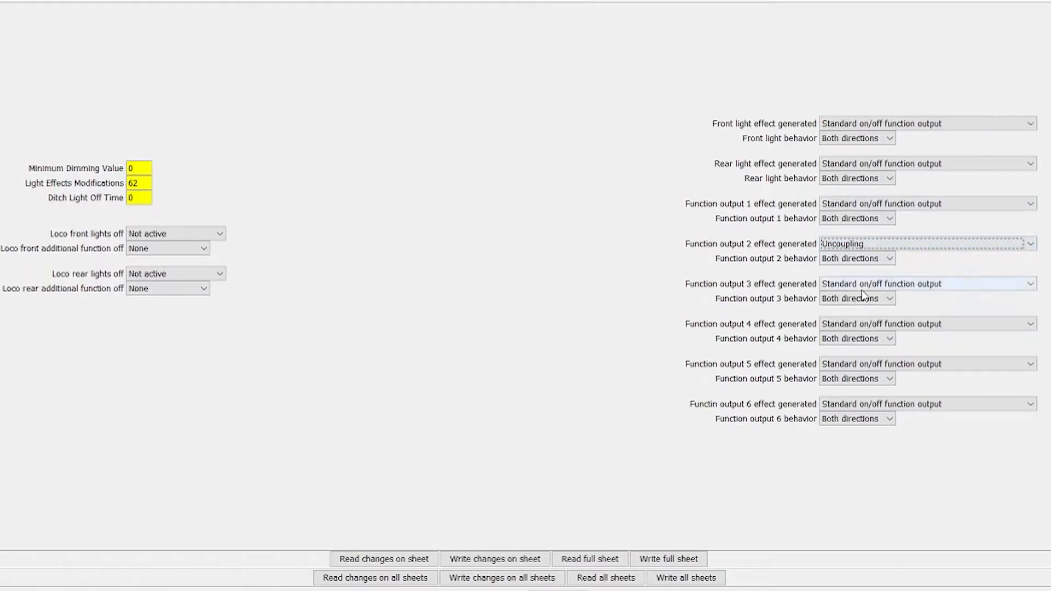
{"action": "mouse_move", "coordinate": [288, 189]}
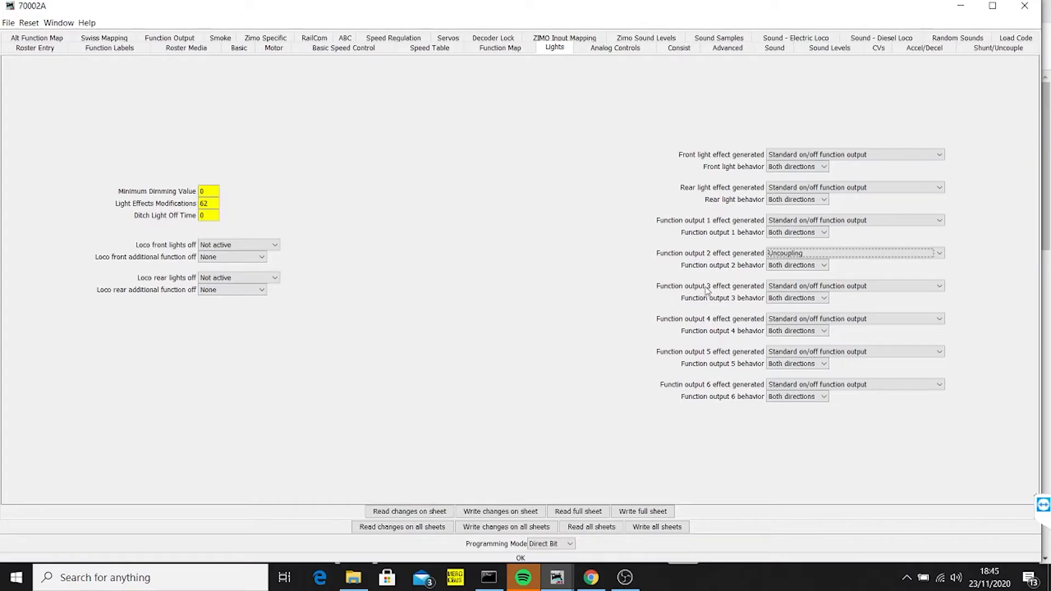
{"action": "mouse_move", "coordinate": [177, 75]}
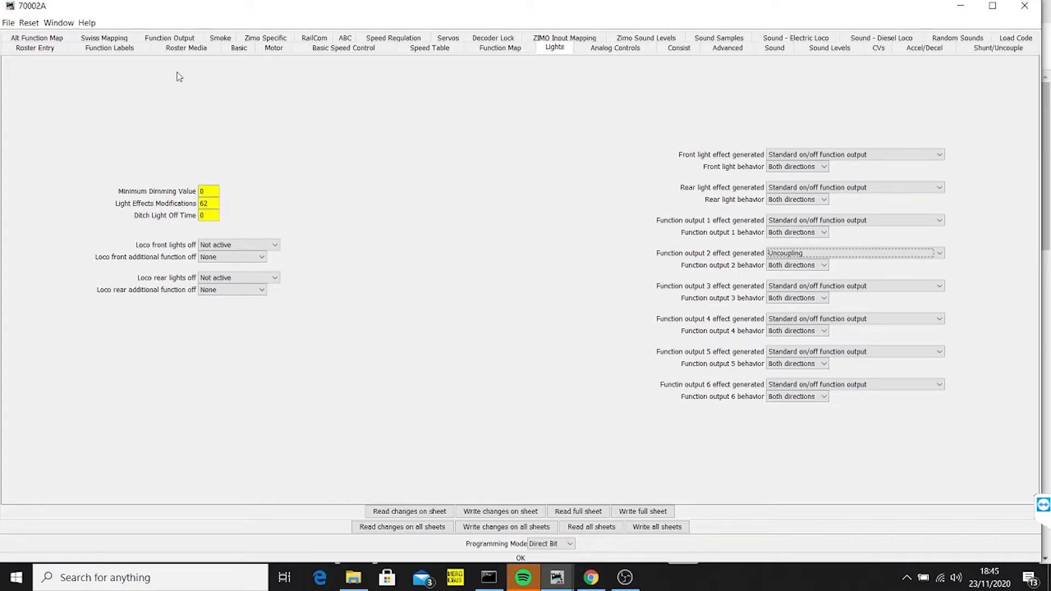
Show Swiss Mapping Group 1: F11 driving FO 2 for A1 forward and reverse
{"action": "left_click", "coordinate": [104, 38]}
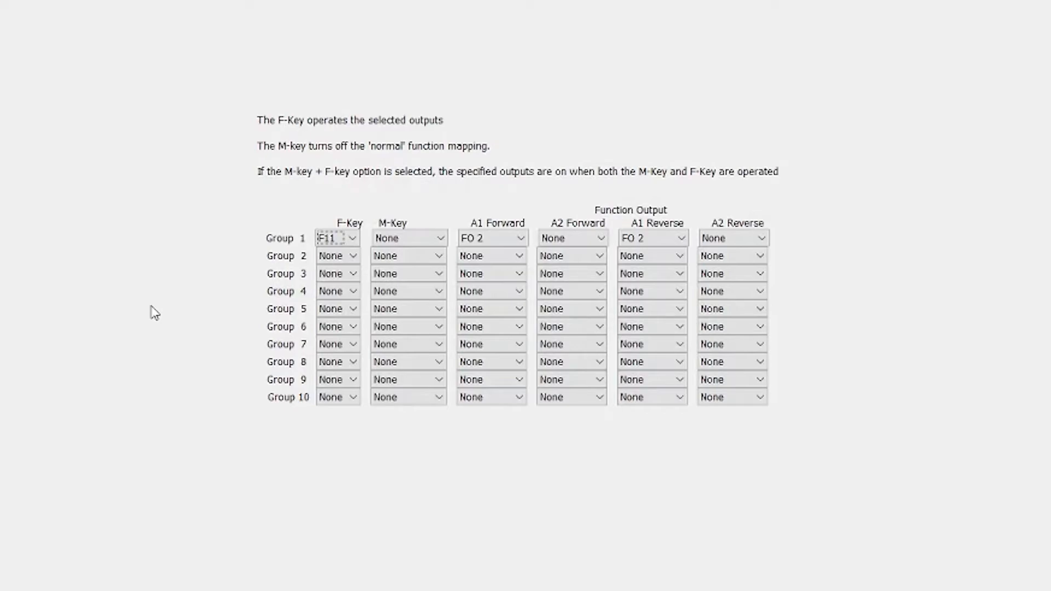
{"action": "mouse_move", "coordinate": [996, 69]}
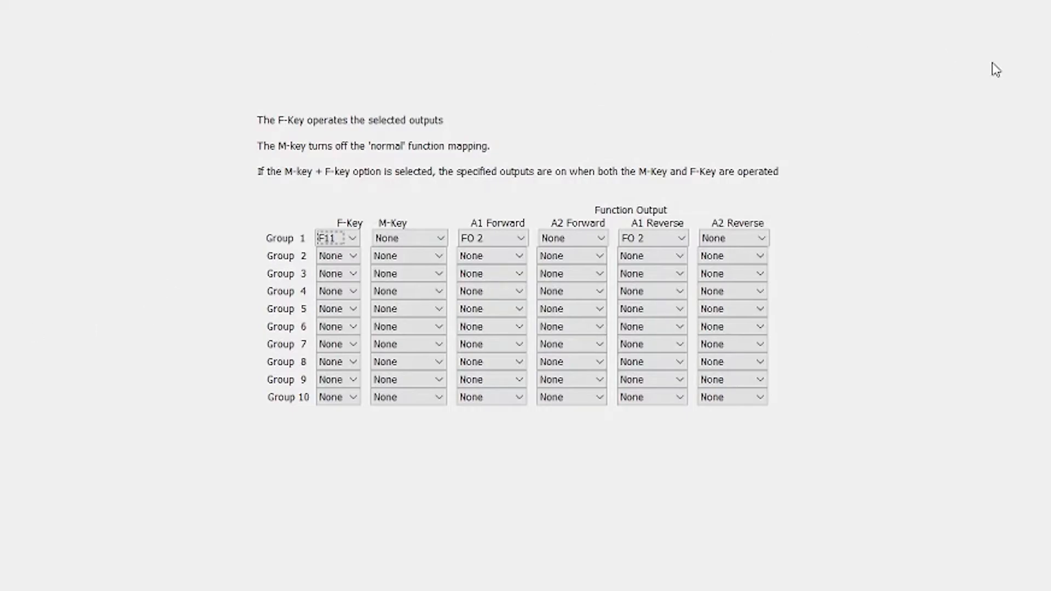
{"action": "mouse_move", "coordinate": [244, 310]}
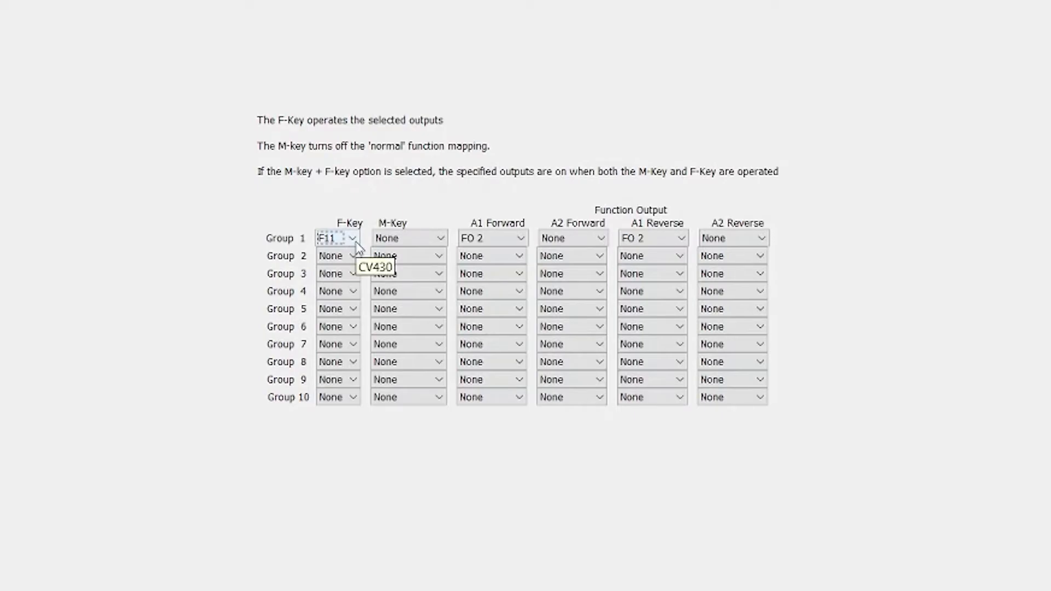
{"action": "mouse_move", "coordinate": [482, 243]}
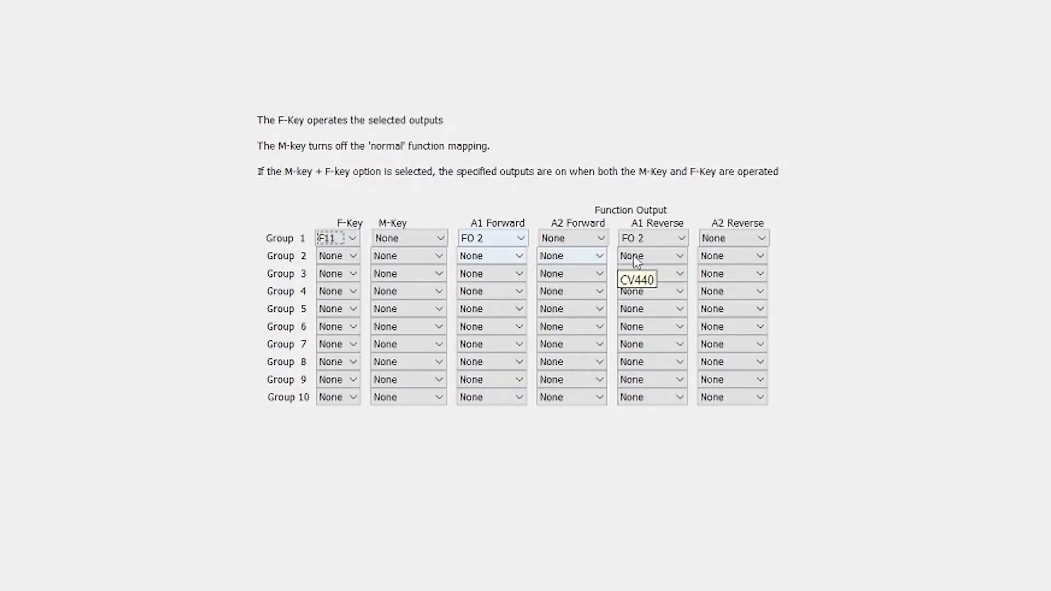
{"action": "mouse_move", "coordinate": [657, 239]}
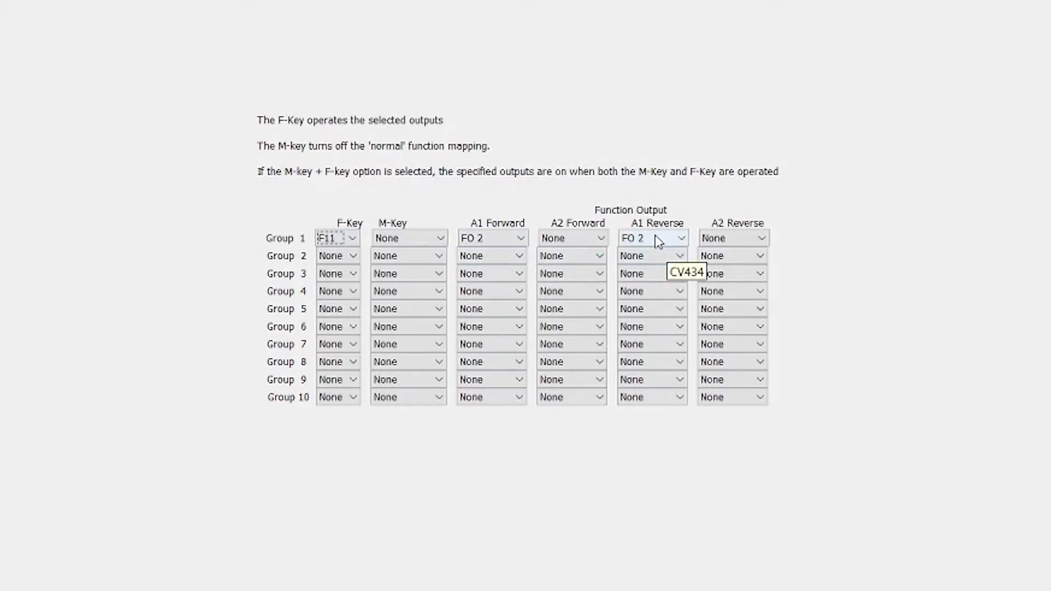
{"action": "mouse_move", "coordinate": [870, 272]}
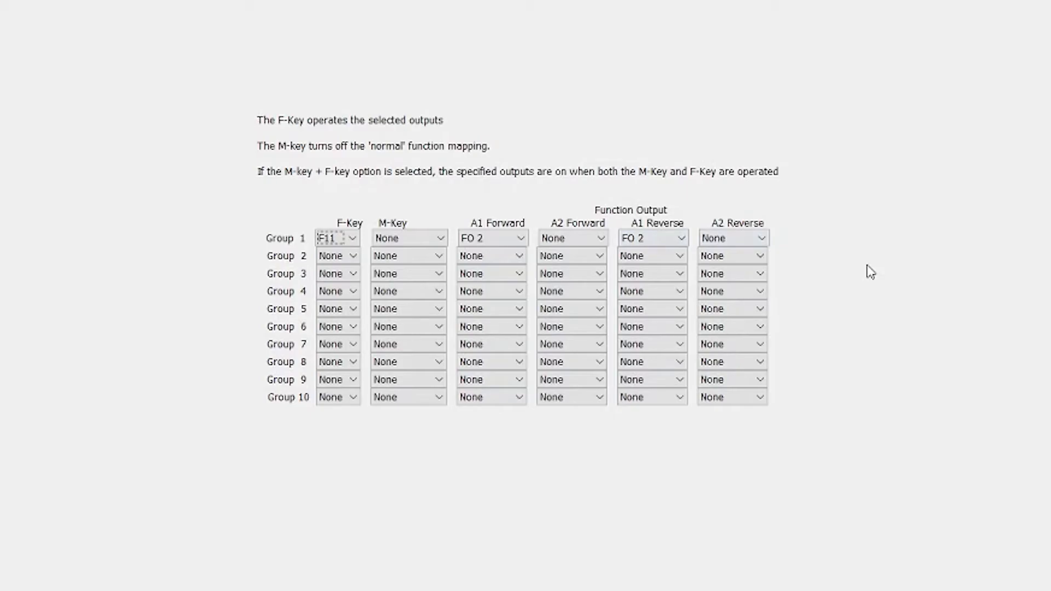